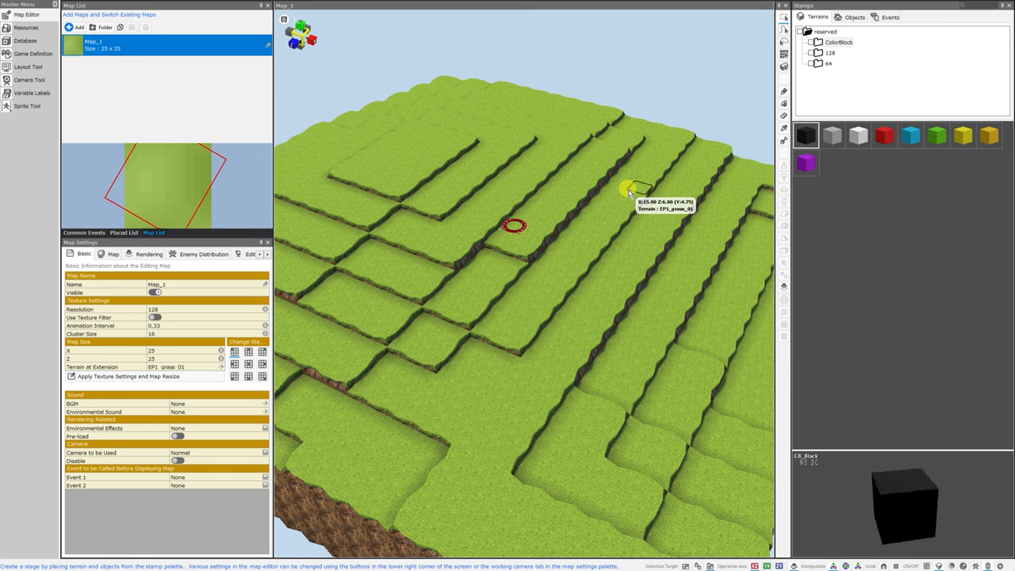
{"action": "mouse_move", "coordinate": [621, 207]}
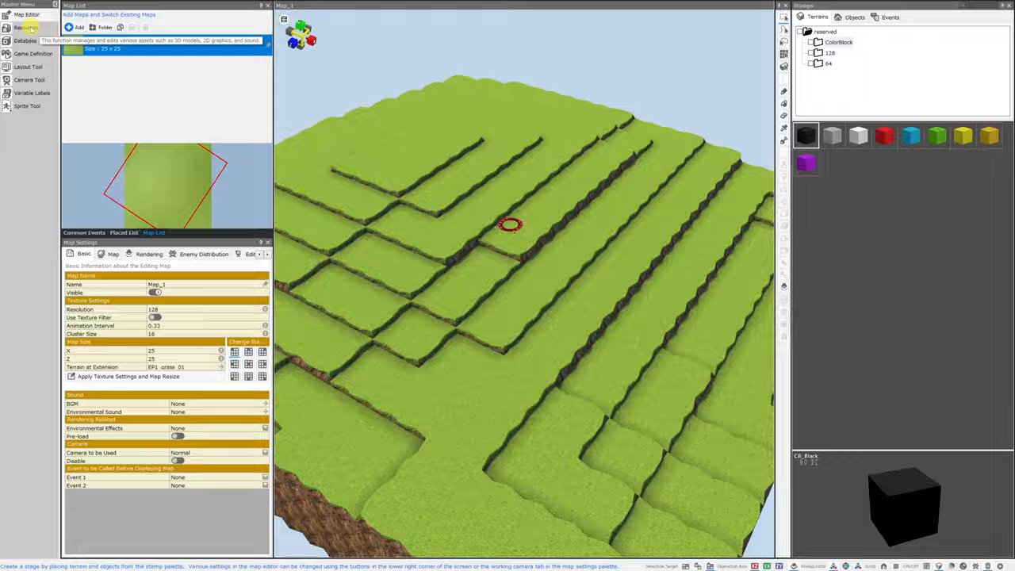
- Go to the Resources database and choose the 2D stamps Slice Animation category
{"action": "left_click", "coordinate": [25, 40]}
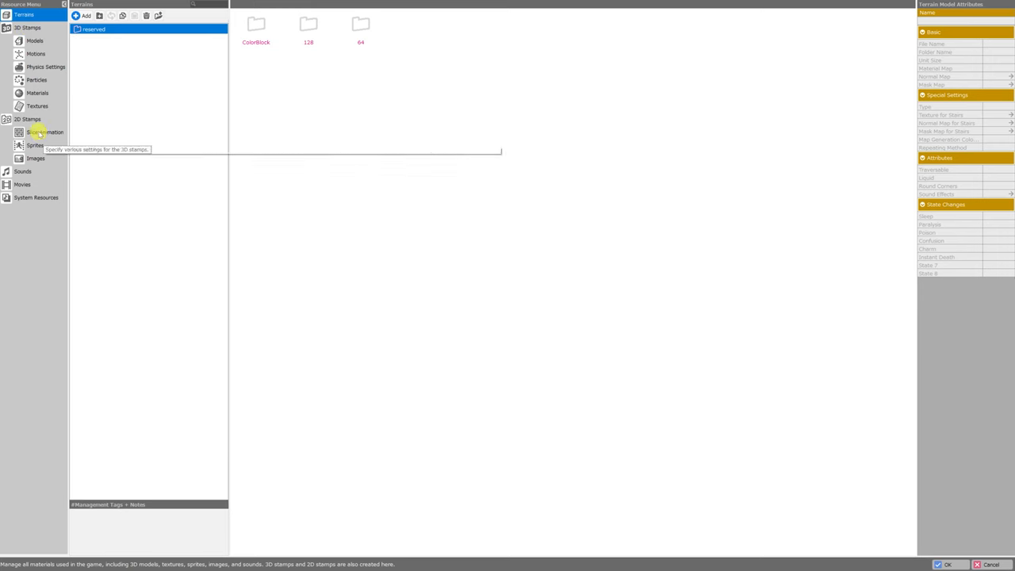
{"action": "mouse_move", "coordinate": [40, 133]}
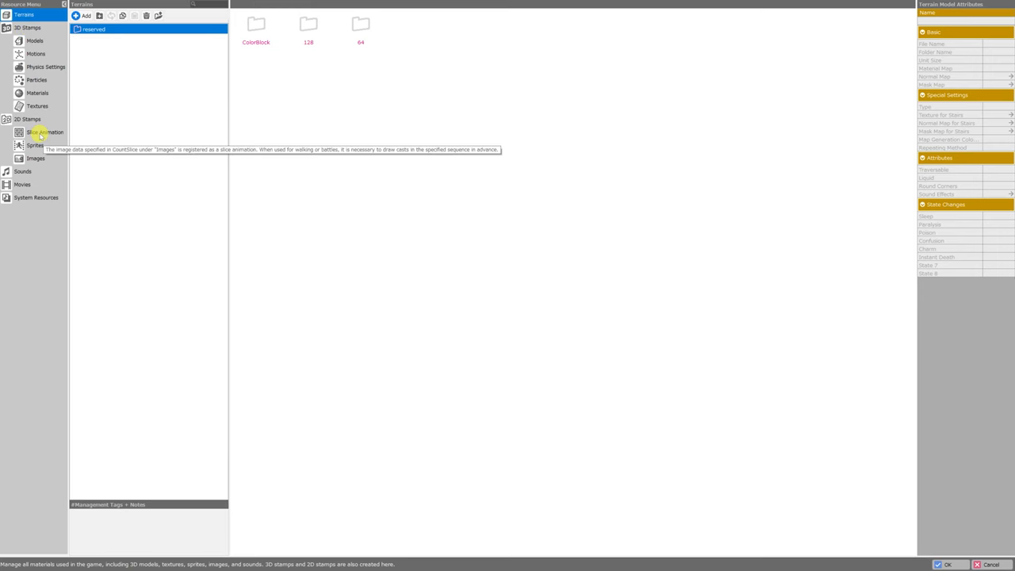
{"action": "left_click", "coordinate": [45, 132]}
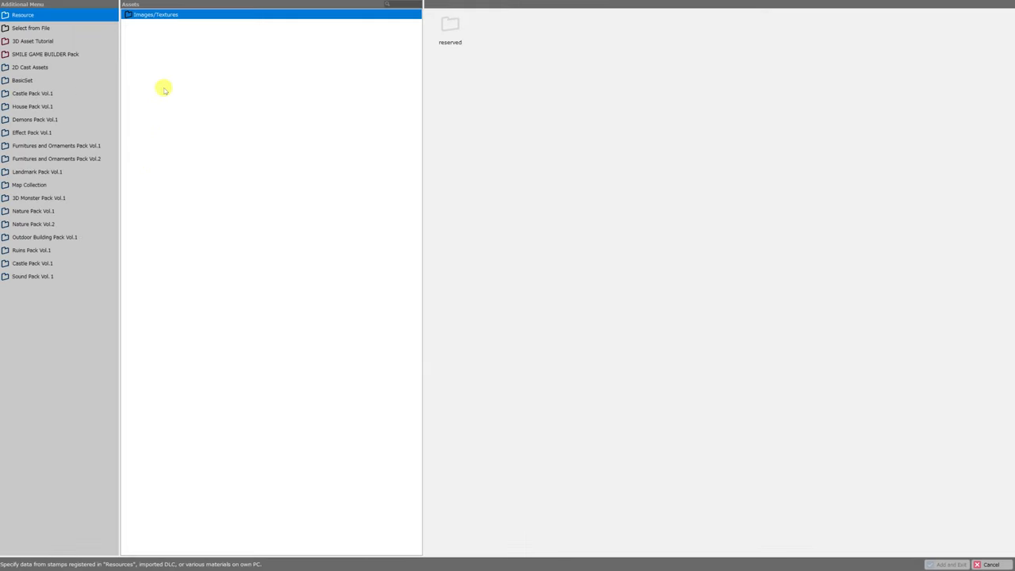
{"action": "mouse_move", "coordinate": [39, 210]}
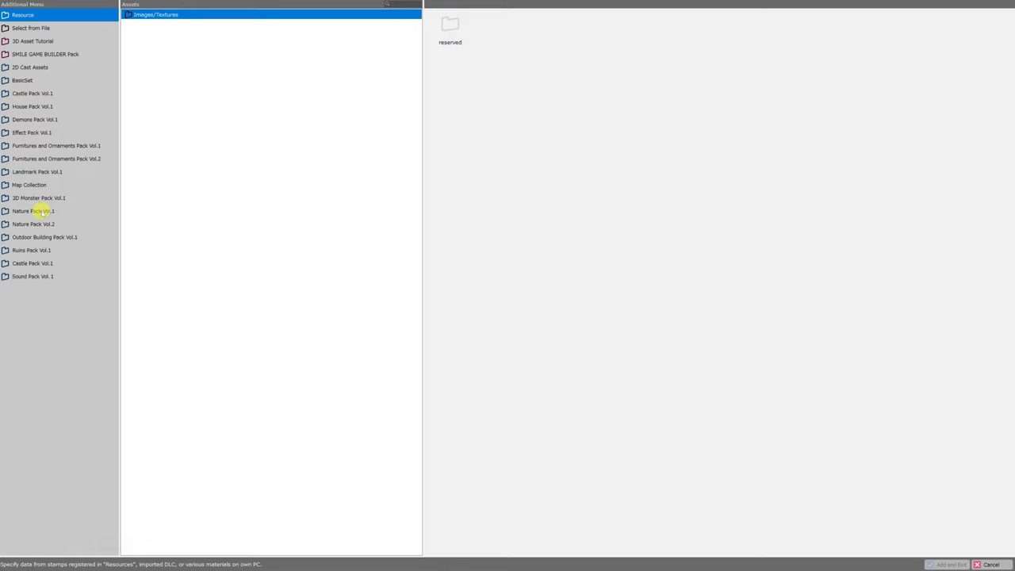
- Browse the DLC packs to the SMILE GAME BUILDER Pack's Slice Animation 2D Characters folder
{"action": "left_click", "coordinate": [45, 238]}
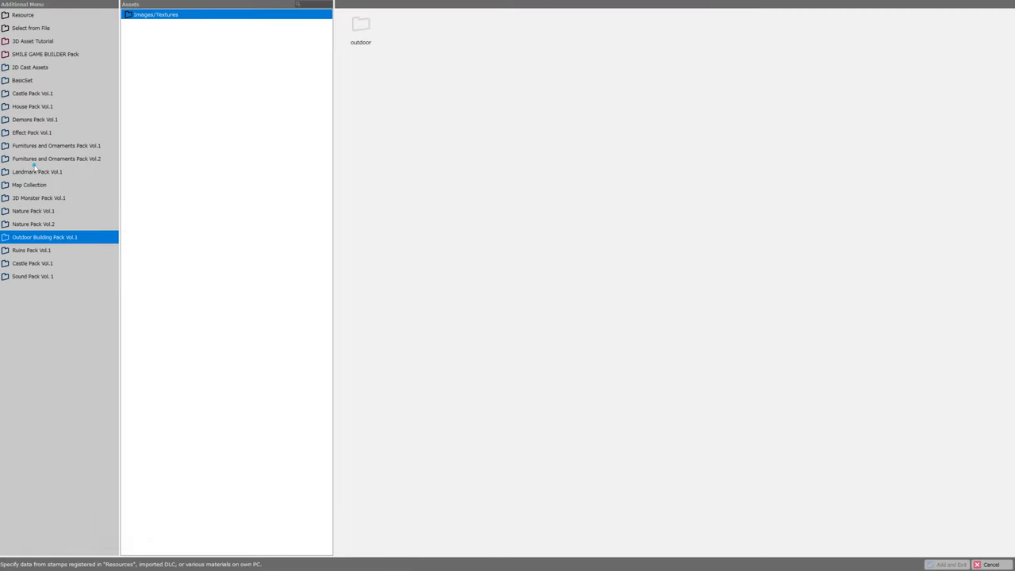
{"action": "left_click", "coordinate": [57, 159]}
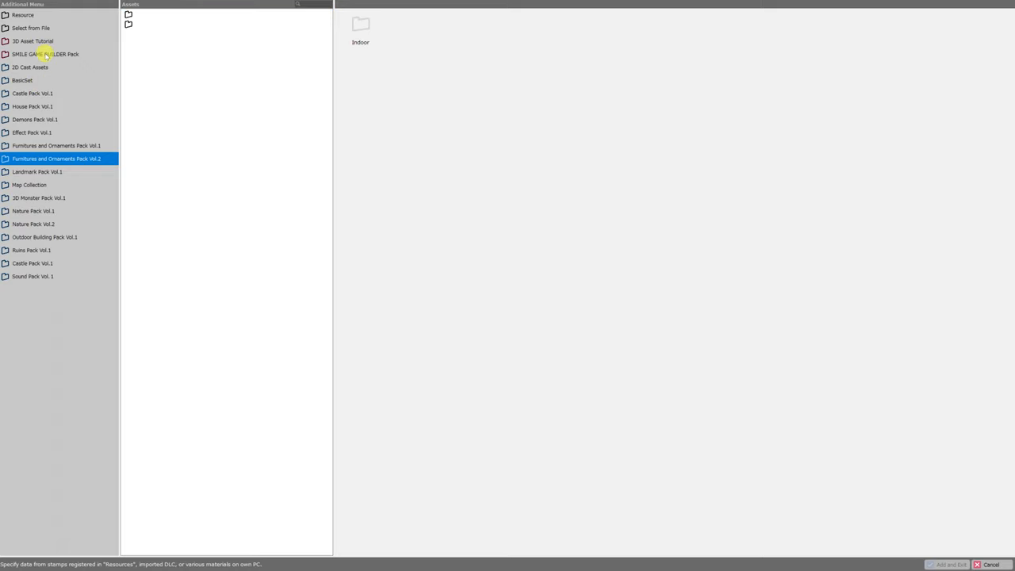
{"action": "left_click", "coordinate": [44, 54]}
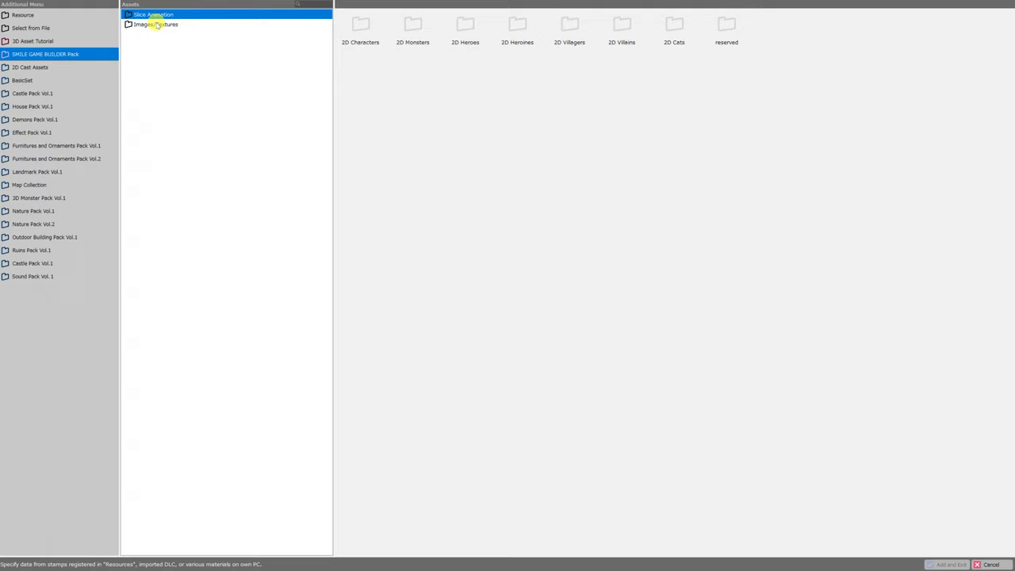
{"action": "left_click", "coordinate": [129, 15]}
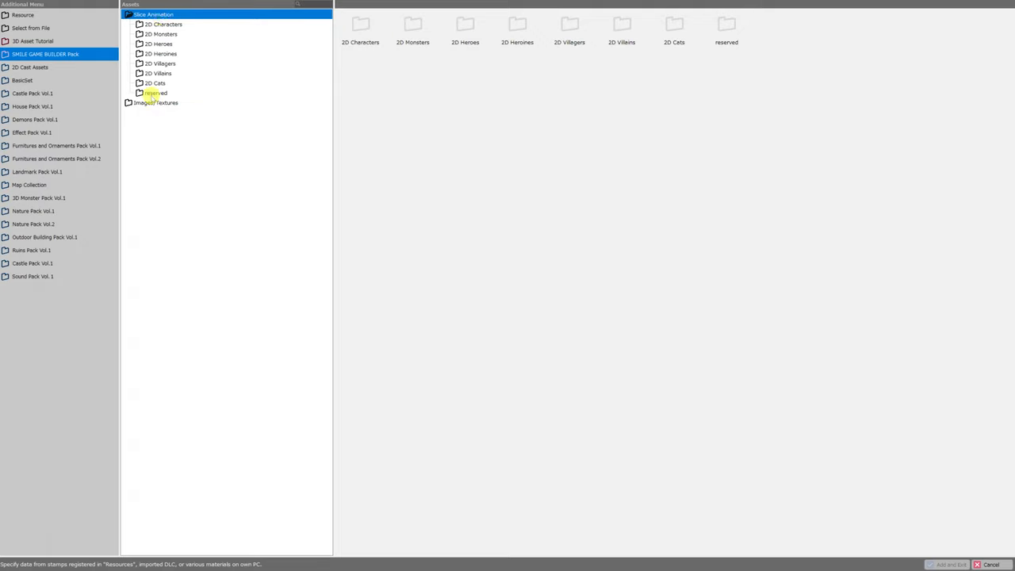
{"action": "left_click", "coordinate": [164, 24]}
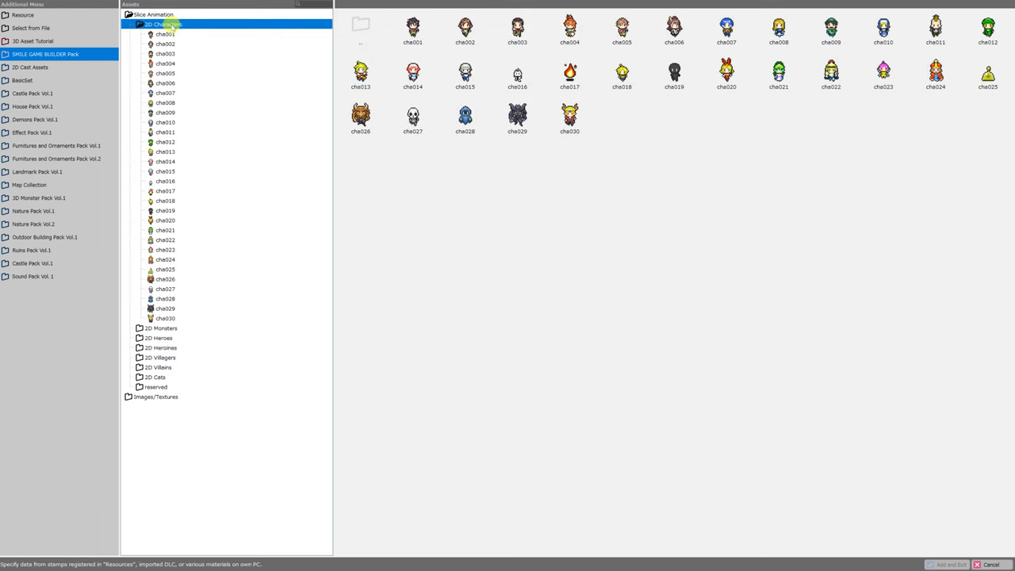
{"action": "mouse_move", "coordinate": [204, 168]}
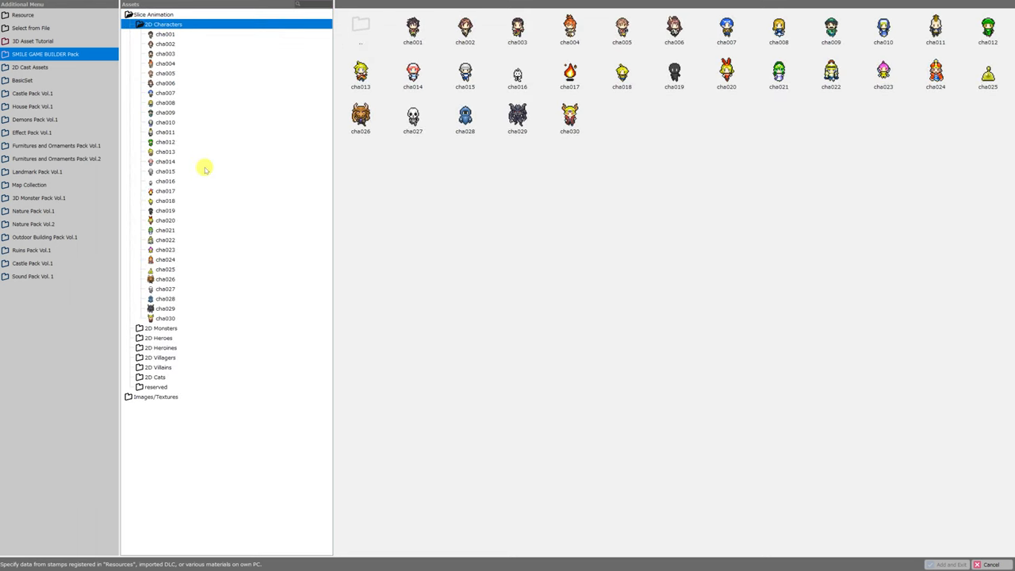
{"action": "mouse_move", "coordinate": [216, 341]}
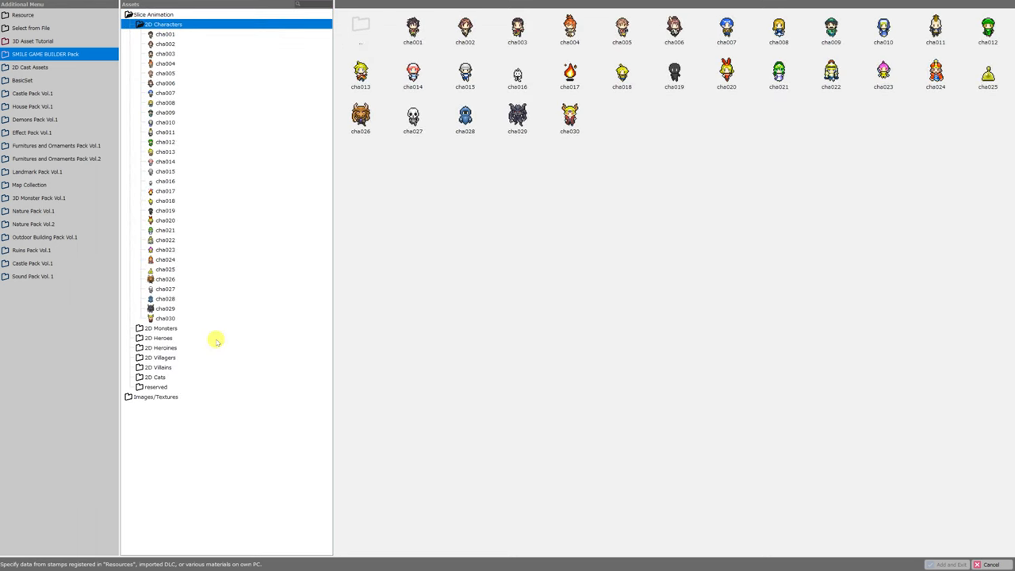
- Expand the 2D Monsters folder, preview a monster, and return to 2D Characters
{"action": "double_click", "coordinate": [165, 45]}
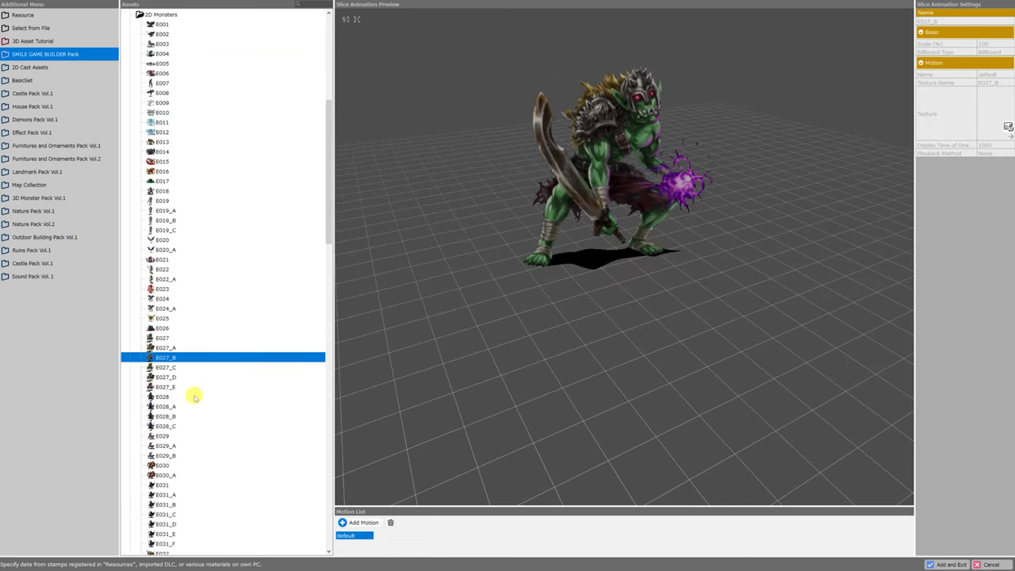
{"action": "scroll", "scroll_direction": "down", "scroll_amount": 3}
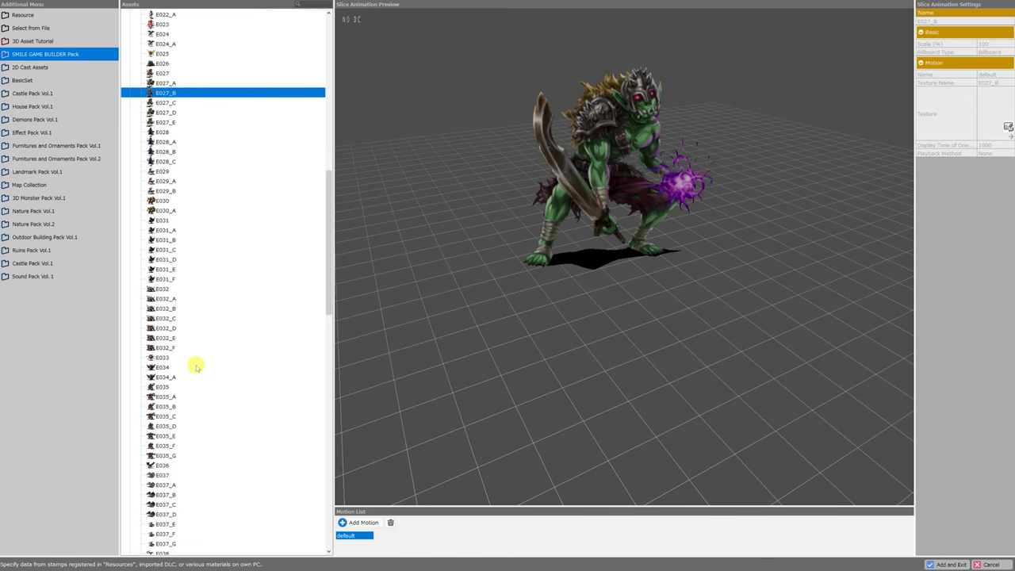
{"action": "left_click", "coordinate": [165, 326]}
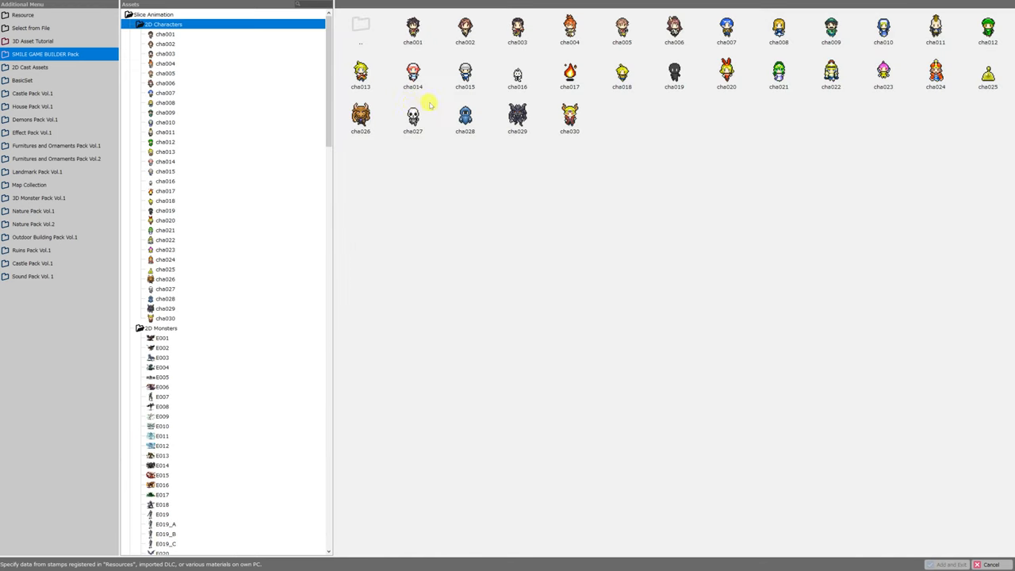
- Select the chara001 sprite and preview a character's slice animation on the 3D grid
{"action": "left_click", "coordinate": [413, 31]}
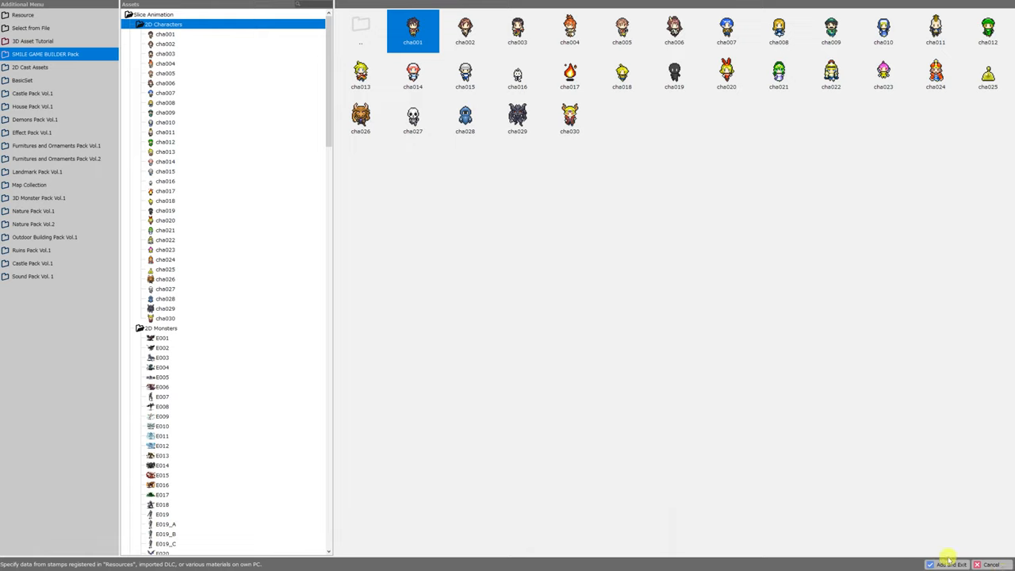
{"action": "mouse_move", "coordinate": [638, 165]}
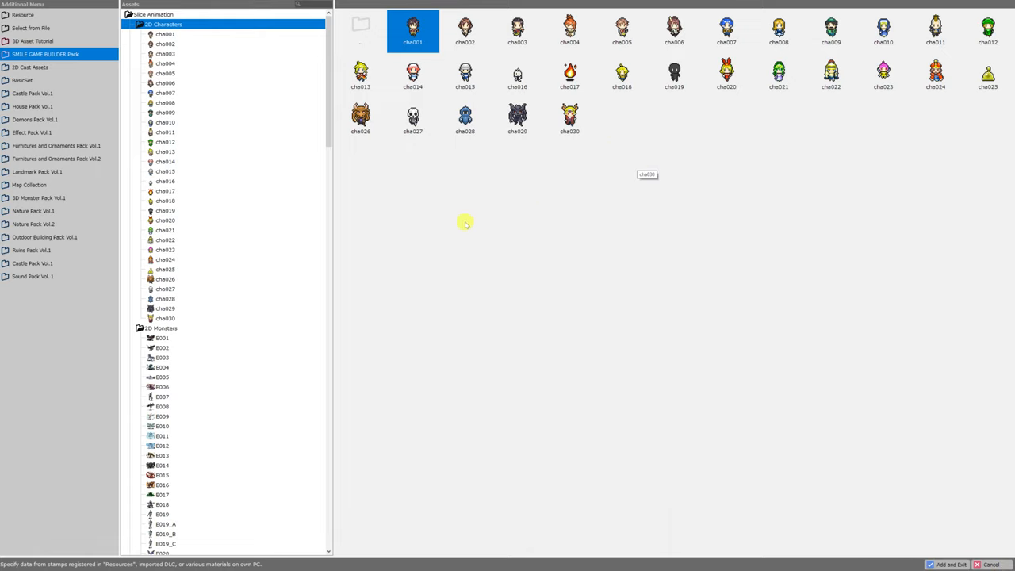
{"action": "mouse_move", "coordinate": [432, 39]}
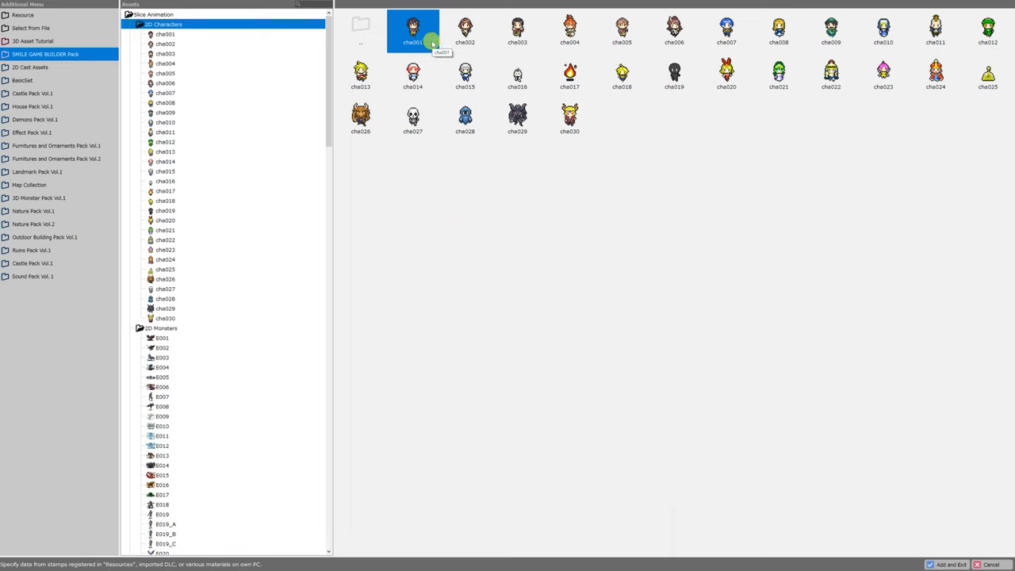
{"action": "left_click", "coordinate": [464, 121]}
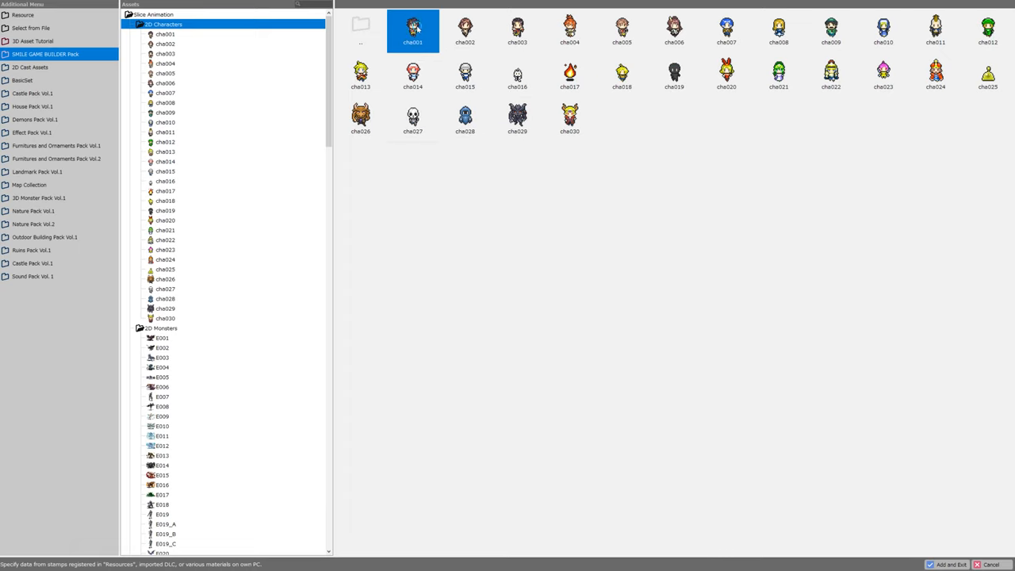
{"action": "mouse_move", "coordinate": [570, 118]}
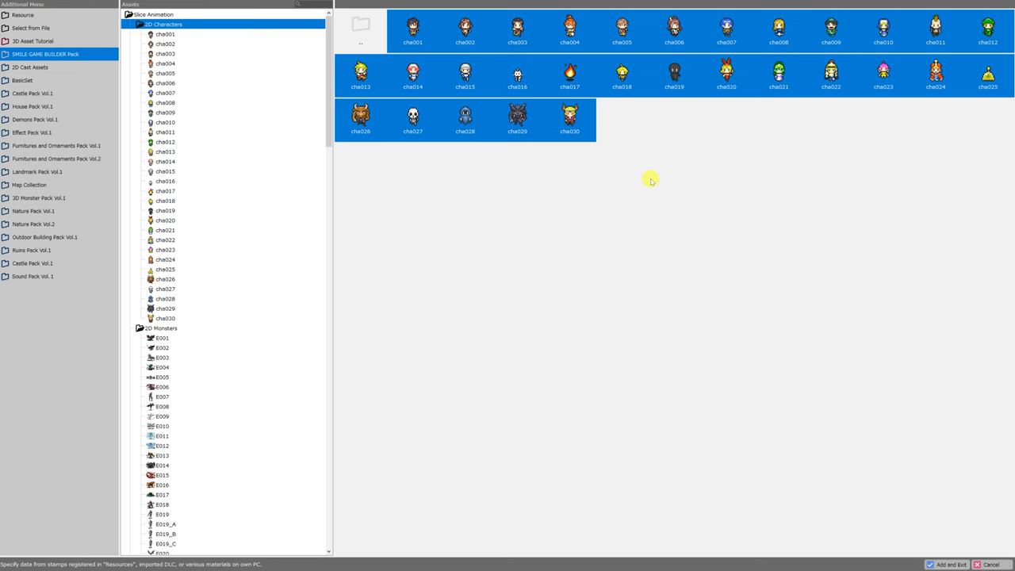
{"action": "left_click", "coordinate": [165, 181]}
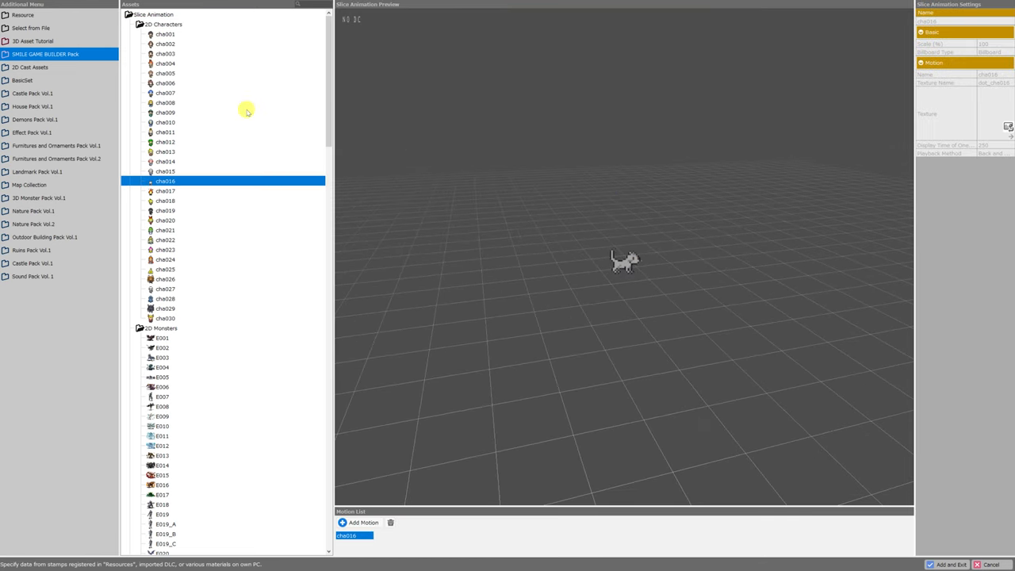
- Use Select From File to browse Downloads and choose Alpha.png for import
{"action": "left_click", "coordinate": [30, 29]}
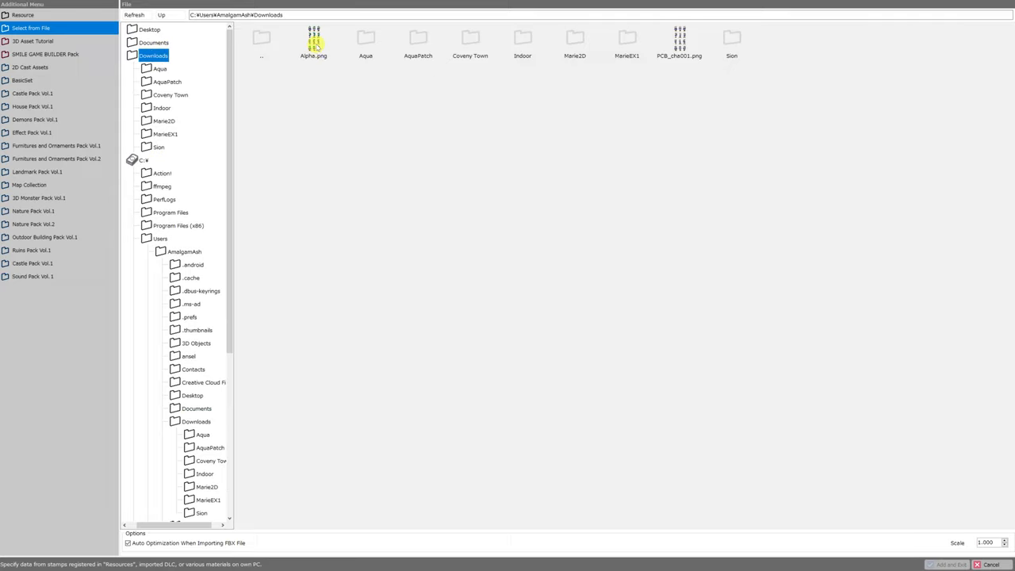
{"action": "left_click", "coordinate": [315, 40]}
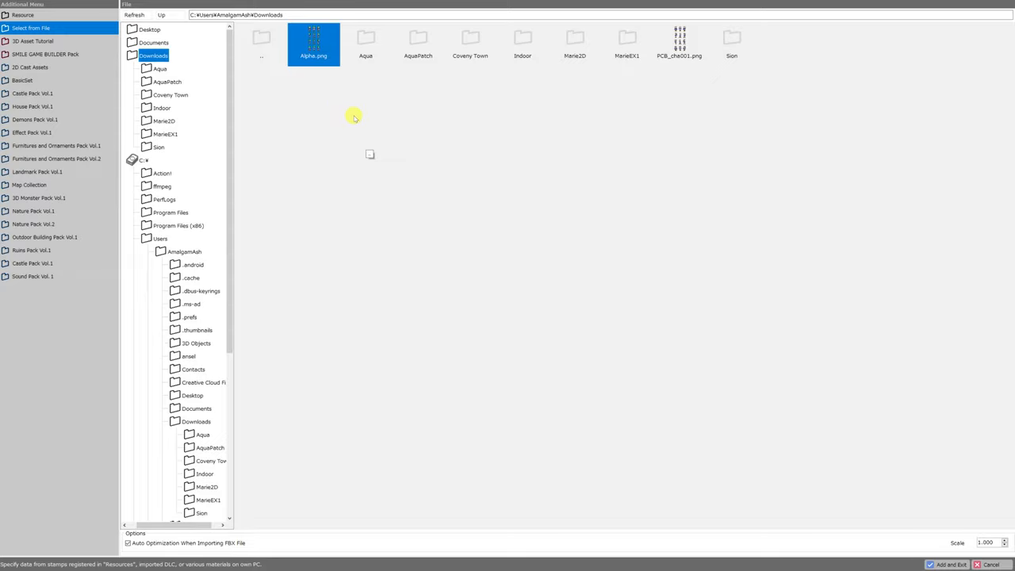
{"action": "mouse_move", "coordinate": [361, 120]}
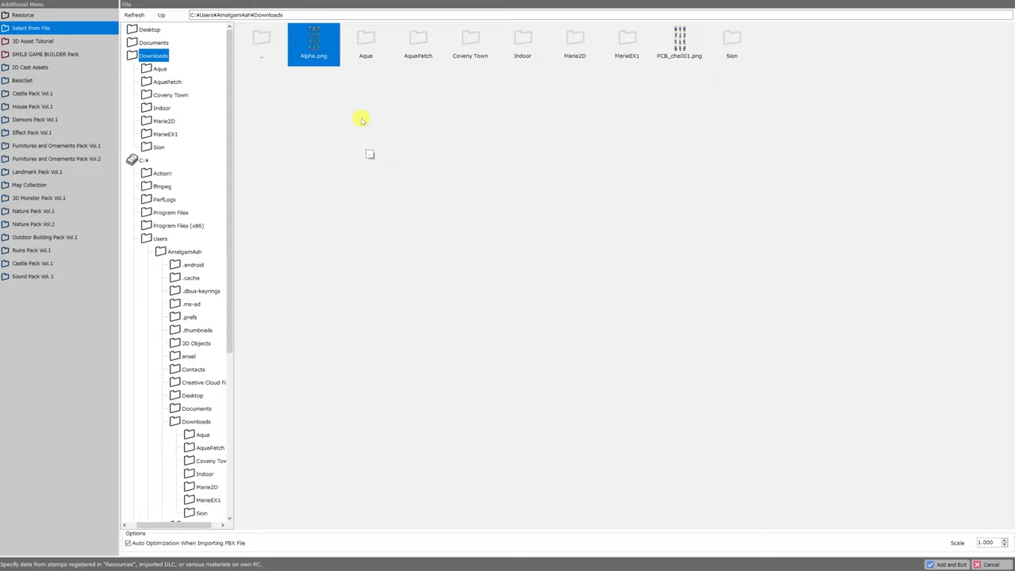
{"action": "mouse_move", "coordinate": [318, 108]}
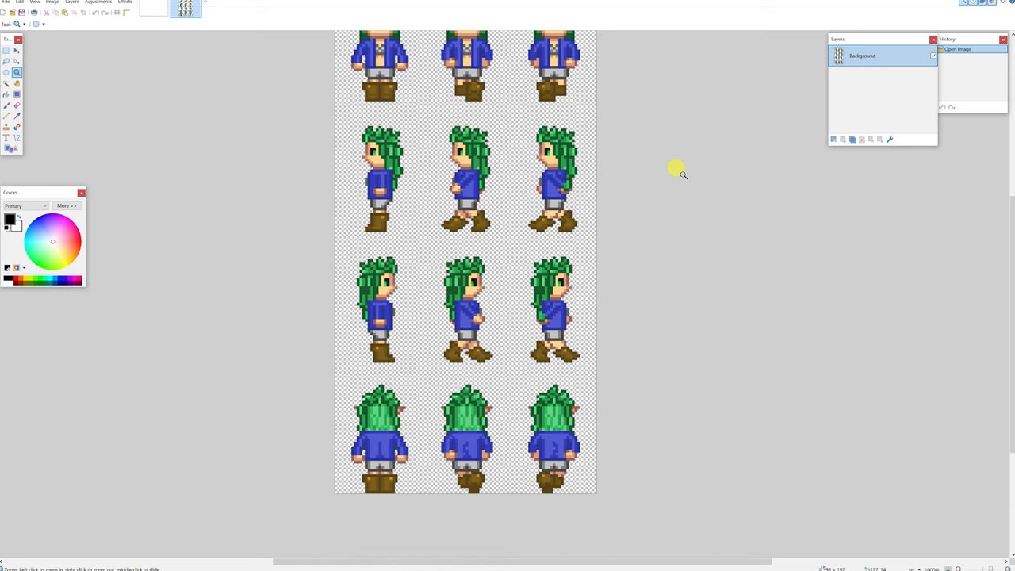
- Scroll through the green-haired character's sprite sheet in Paint.NET to view all rows
{"action": "scroll", "scroll_direction": "down", "scroll_amount": 3}
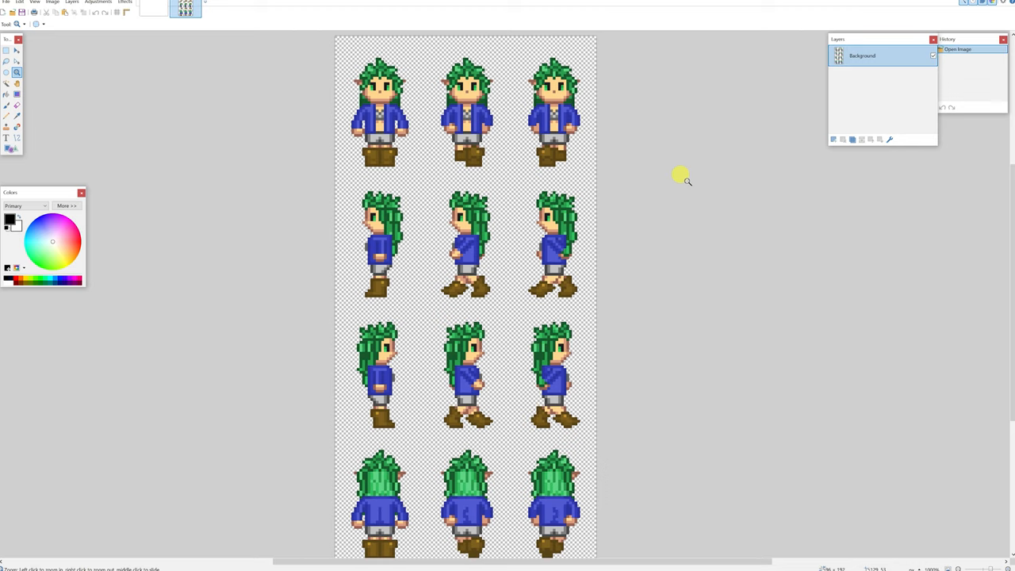
{"action": "mouse_move", "coordinate": [629, 156]}
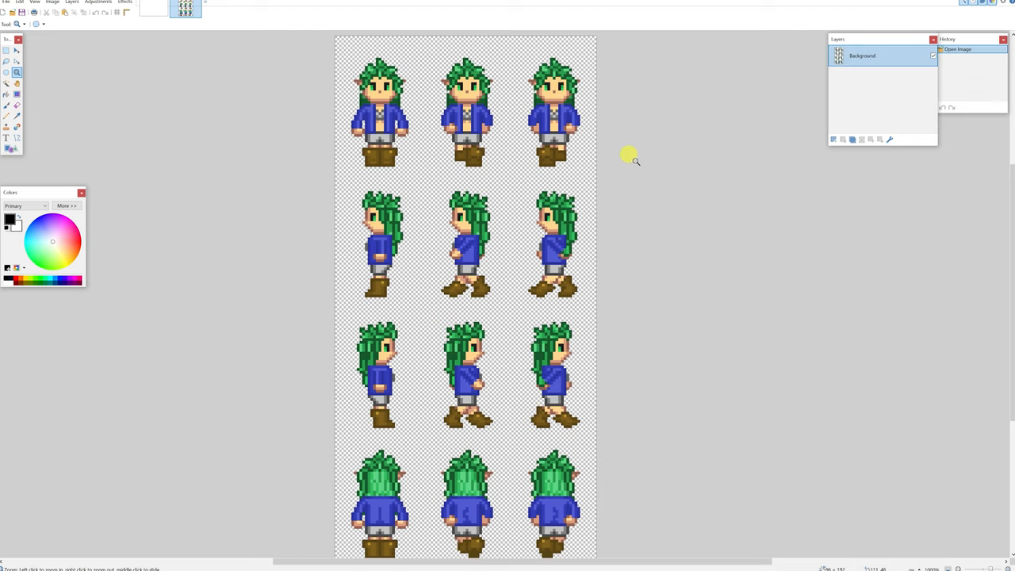
{"action": "mouse_move", "coordinate": [641, 163]}
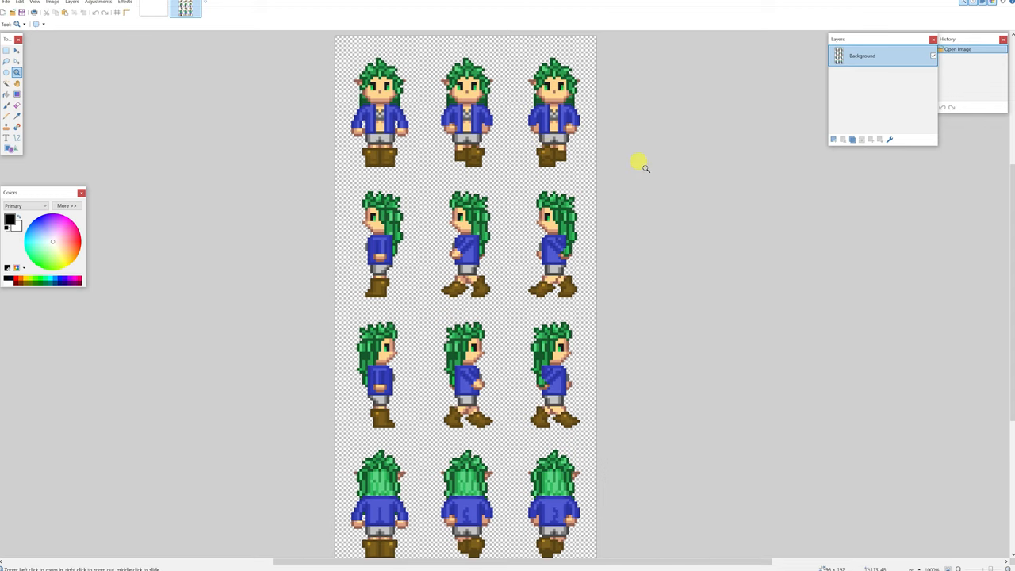
{"action": "mouse_move", "coordinate": [669, 168]}
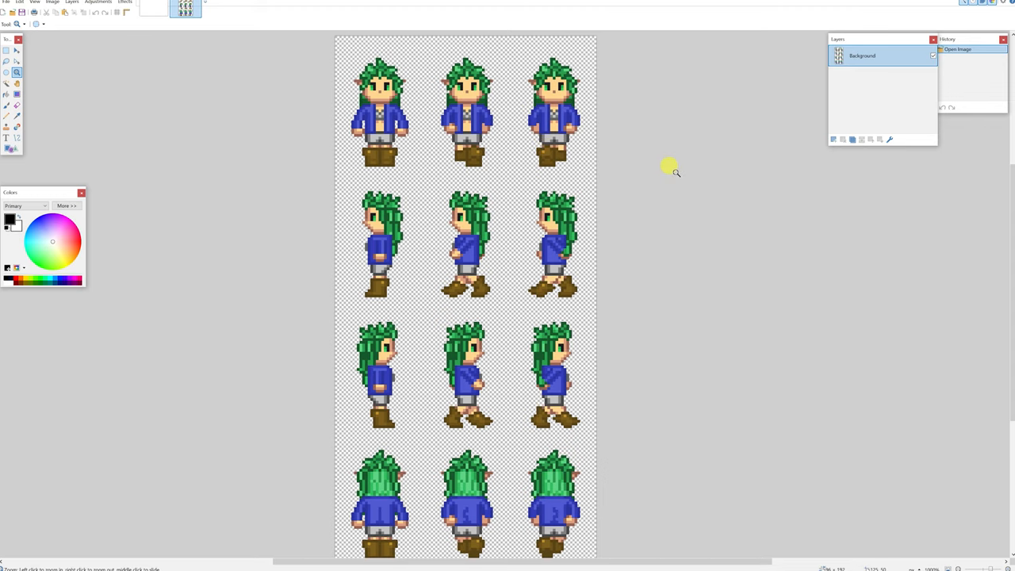
{"action": "scroll", "scroll_direction": "down", "scroll_amount": 3}
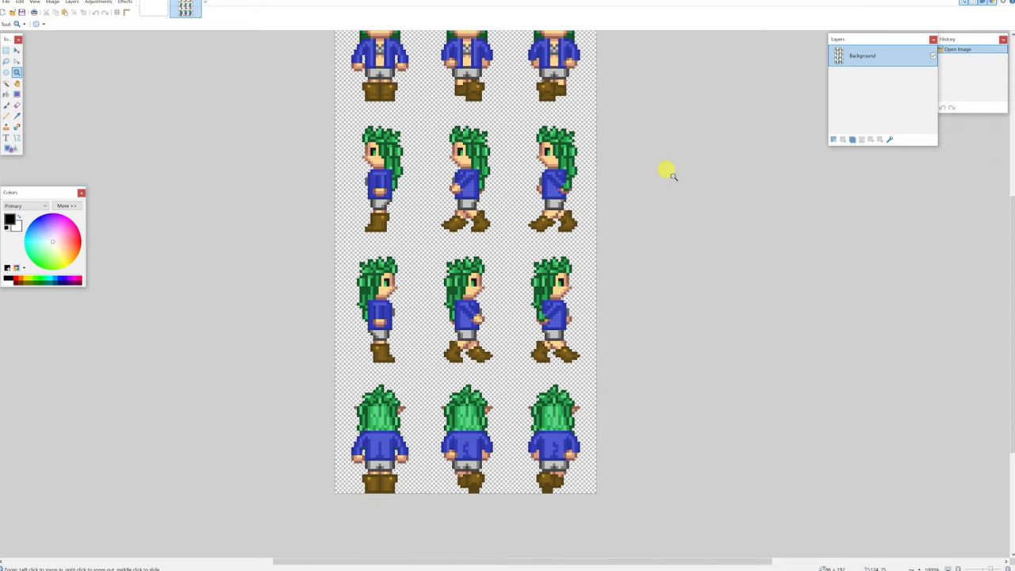
{"action": "scroll", "scroll_direction": "down", "scroll_amount": 3}
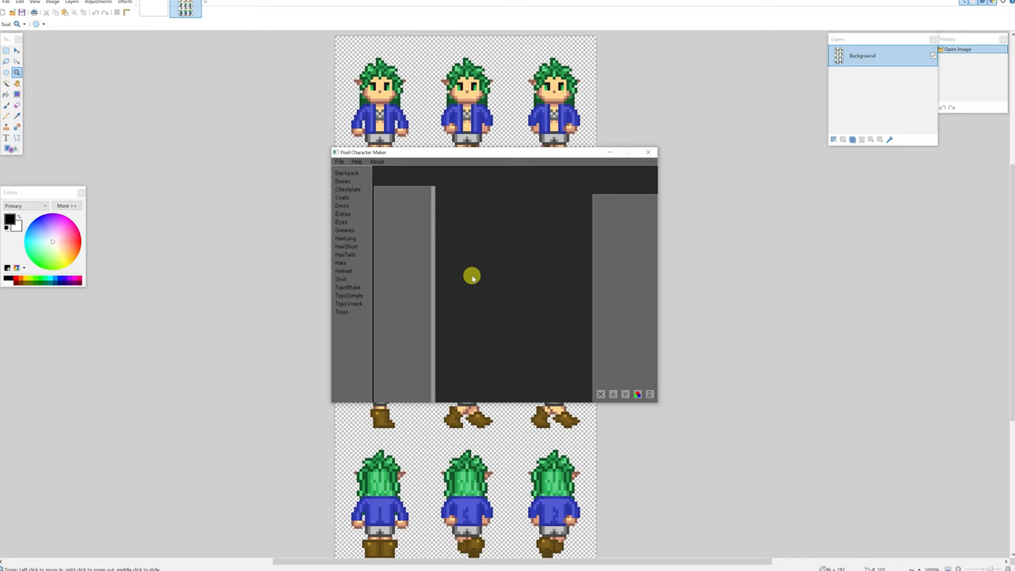
{"action": "mouse_move", "coordinate": [505, 155]}
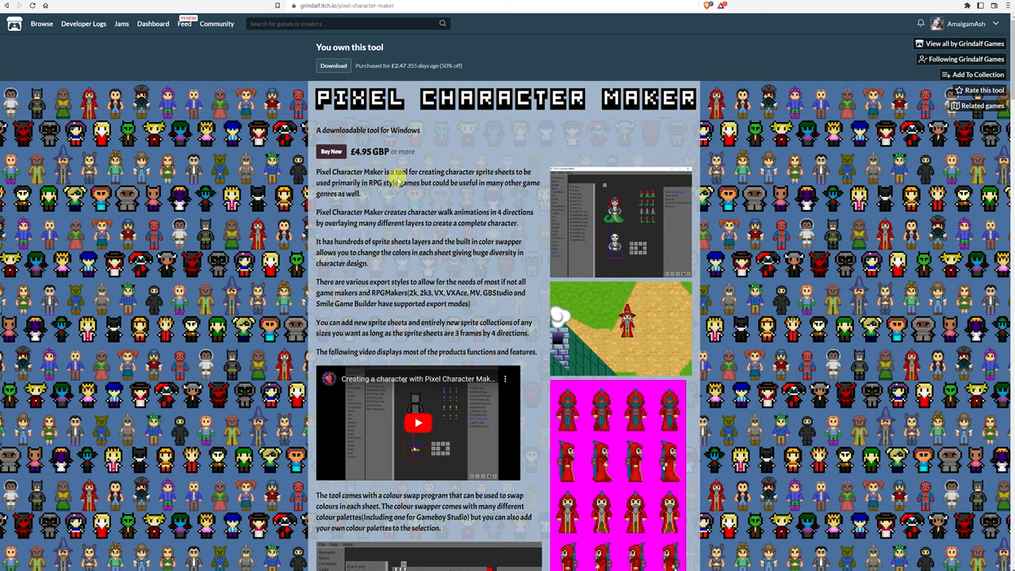
- Scroll down the Pixel Character Maker itch.io page past its description and tutorial
{"action": "scroll", "scroll_direction": "down", "scroll_amount": 3}
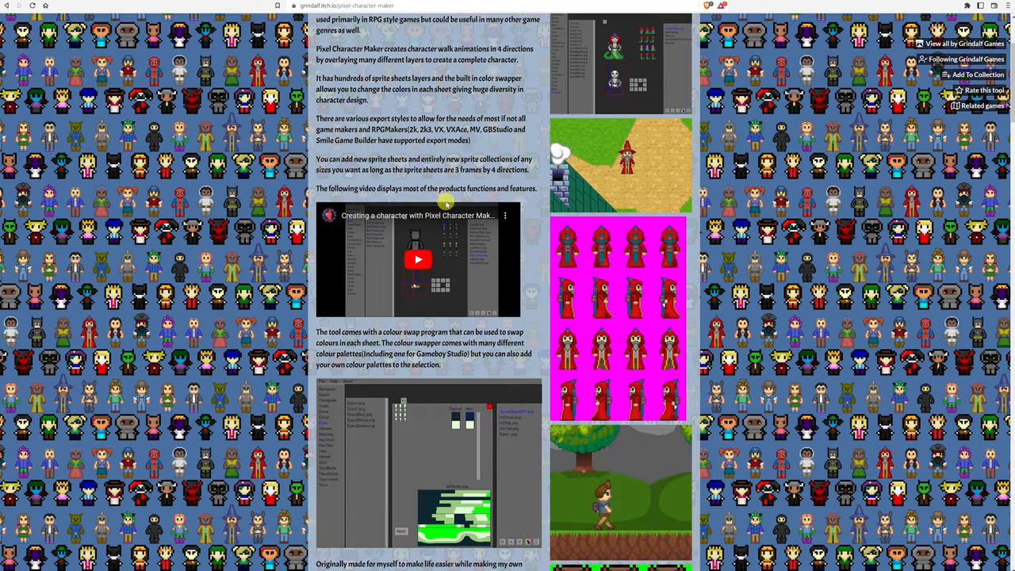
{"action": "scroll", "scroll_direction": "down", "scroll_amount": 3}
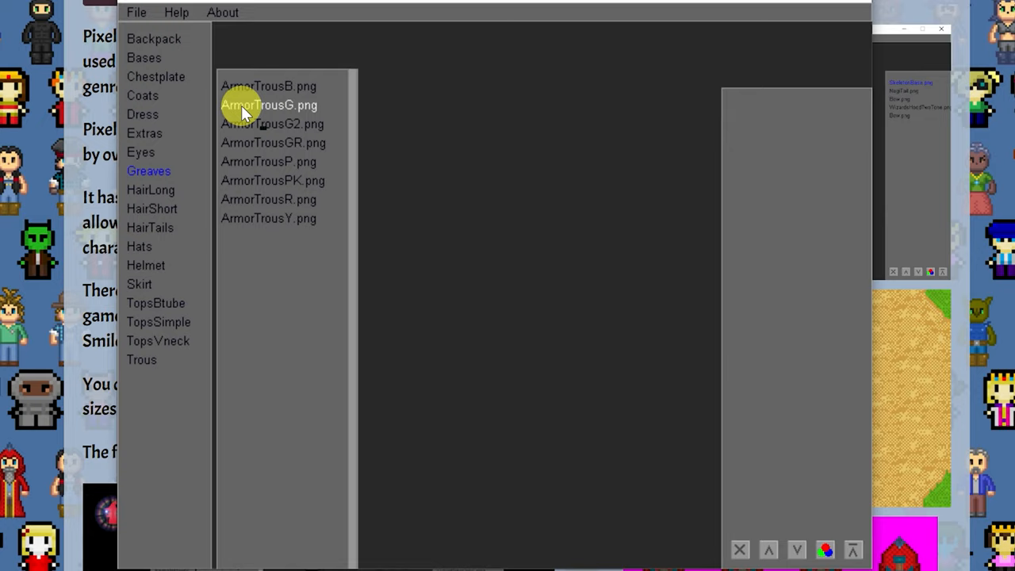
- Create a new 32x48_Set1 character with the FemaleBase1 body and check it in another direction
{"action": "left_click", "coordinate": [273, 181]}
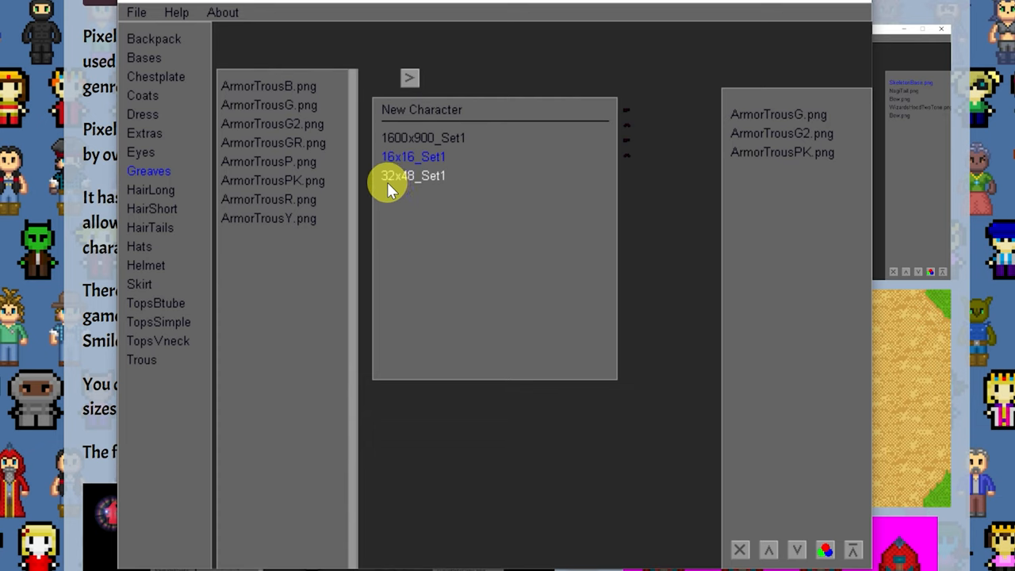
{"action": "left_click", "coordinate": [143, 57]}
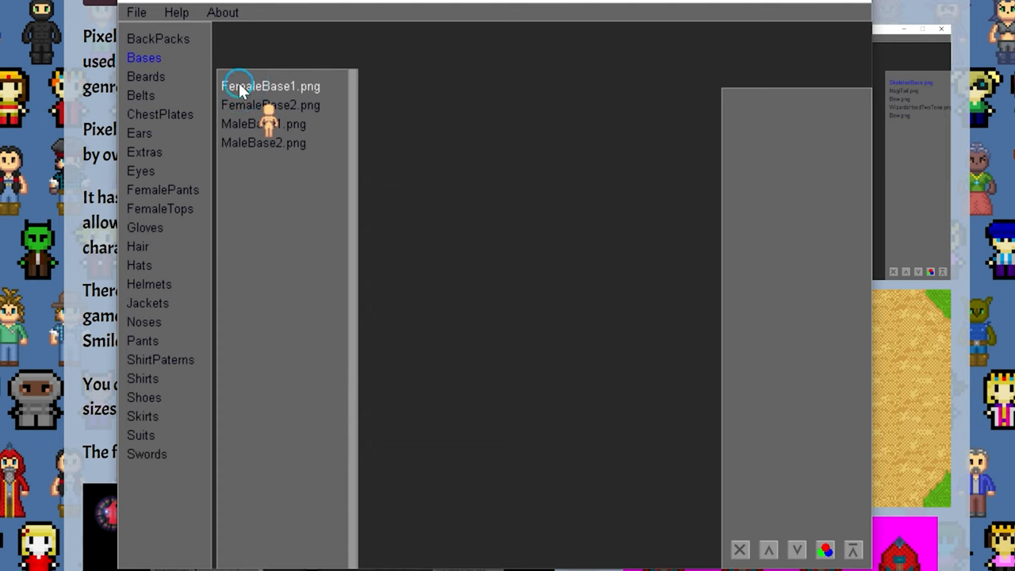
{"action": "left_click", "coordinate": [143, 397]}
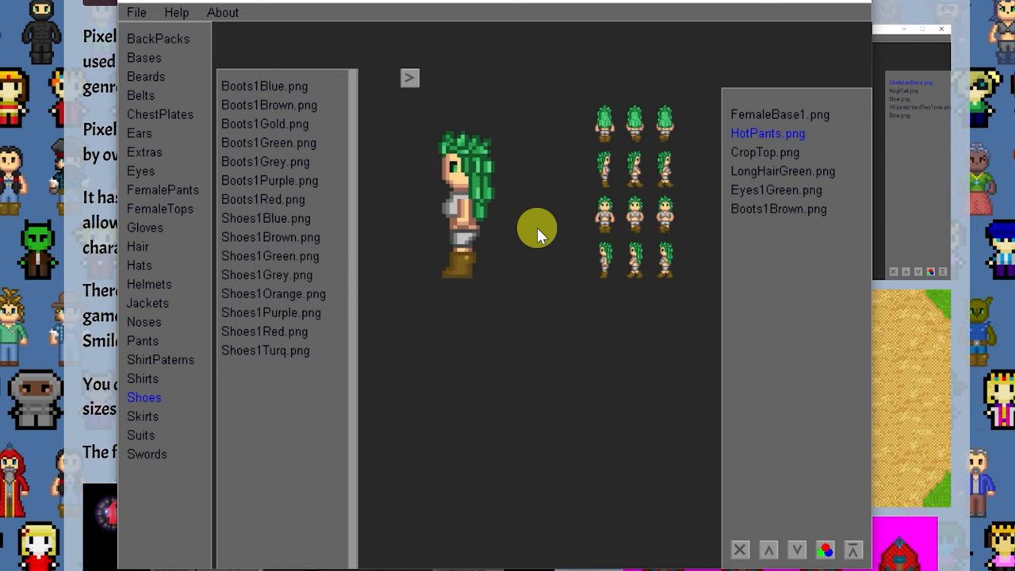
{"action": "left_click", "coordinate": [603, 213]}
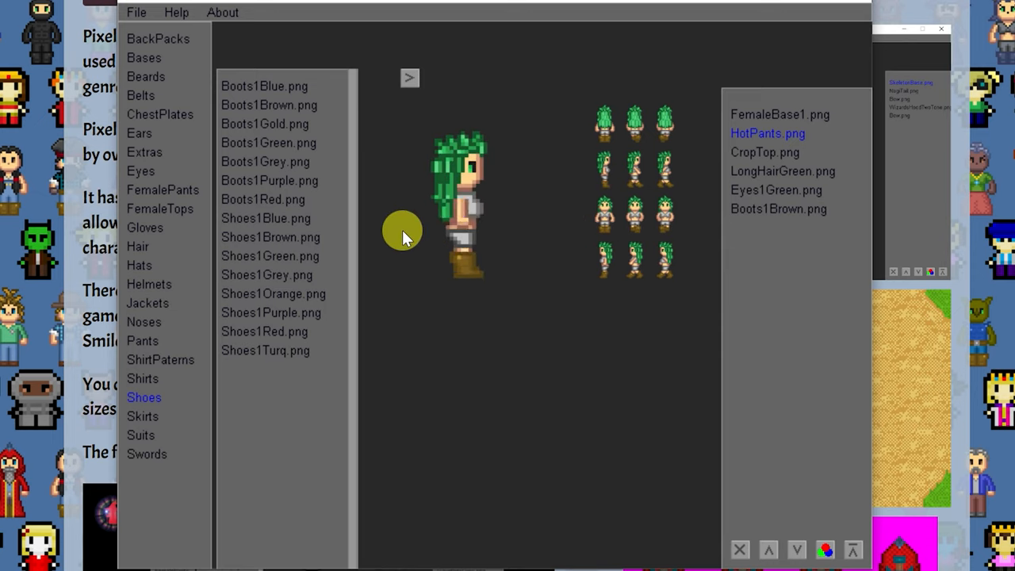
- Export the finished character sprite sheet via File > Export Character
{"action": "left_click", "coordinate": [136, 13]}
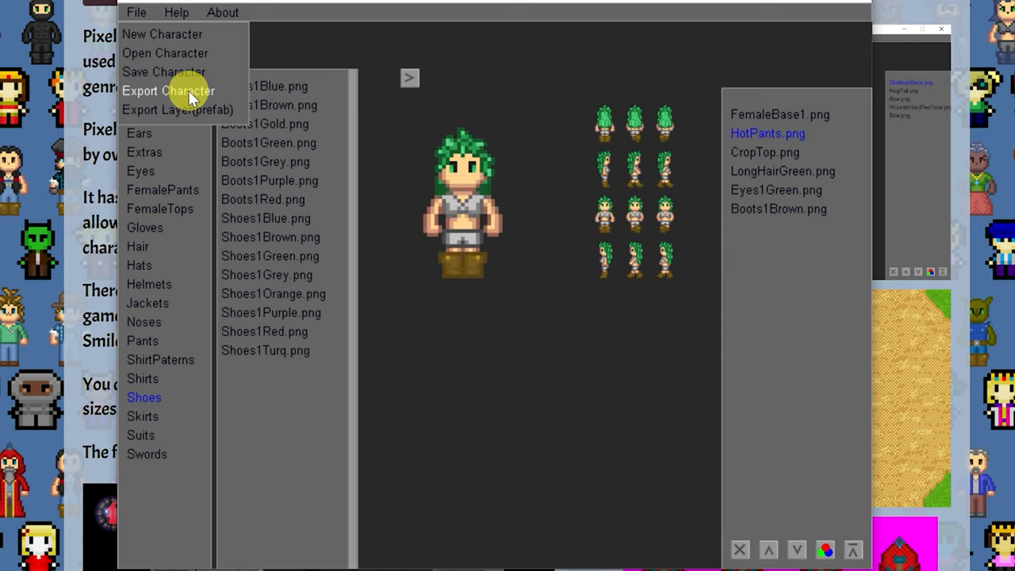
{"action": "left_click", "coordinate": [168, 90]}
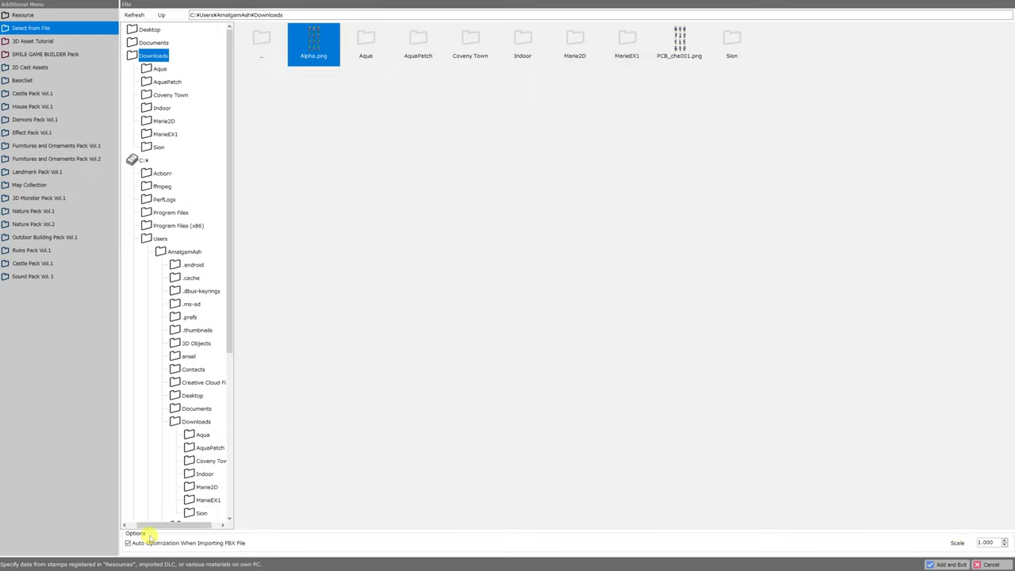
{"action": "mouse_move", "coordinate": [601, 444]}
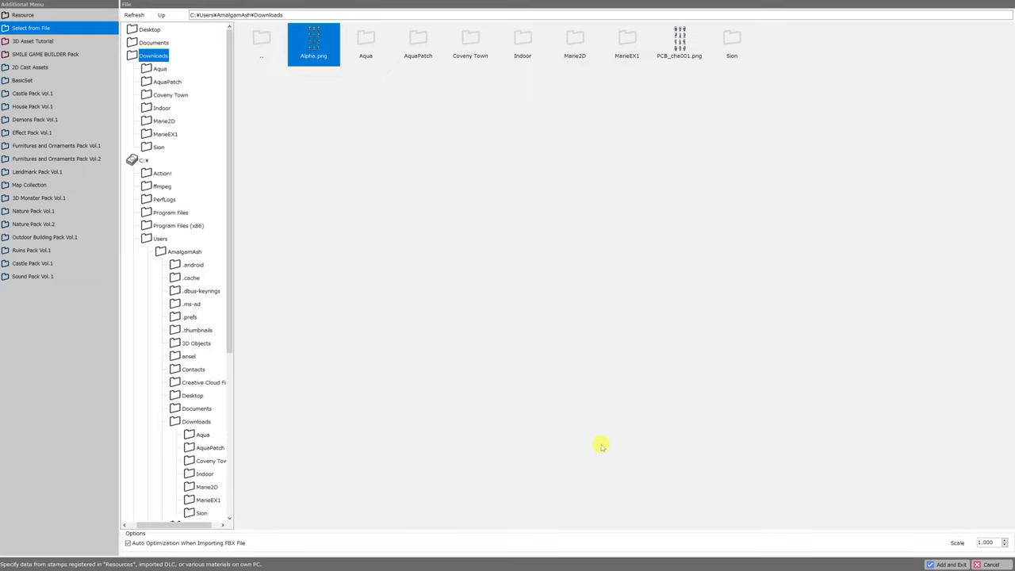
{"action": "mouse_move", "coordinate": [806, 530]}
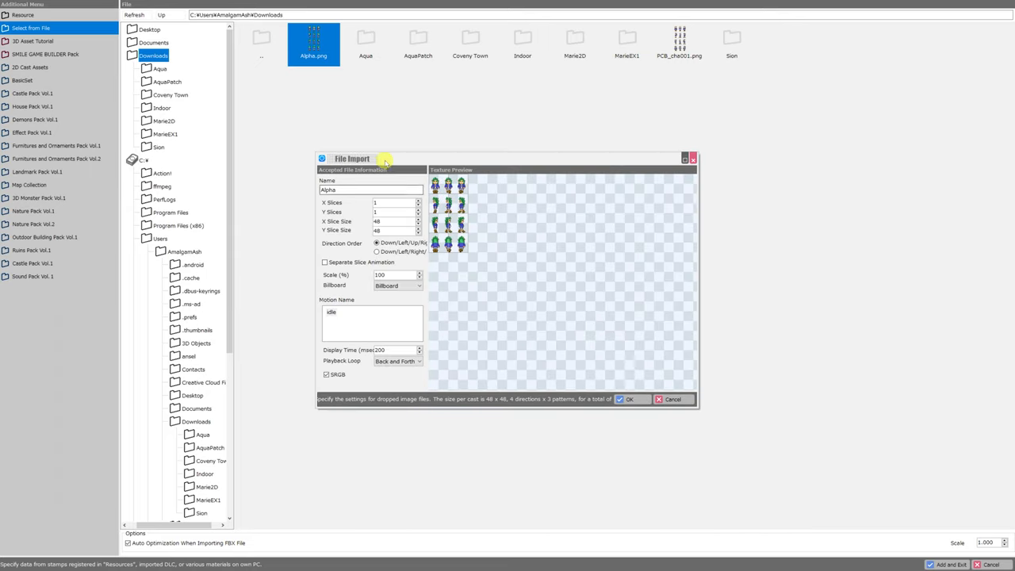
{"action": "mouse_move", "coordinate": [638, 285]}
{"action": "type", "text": "32"}
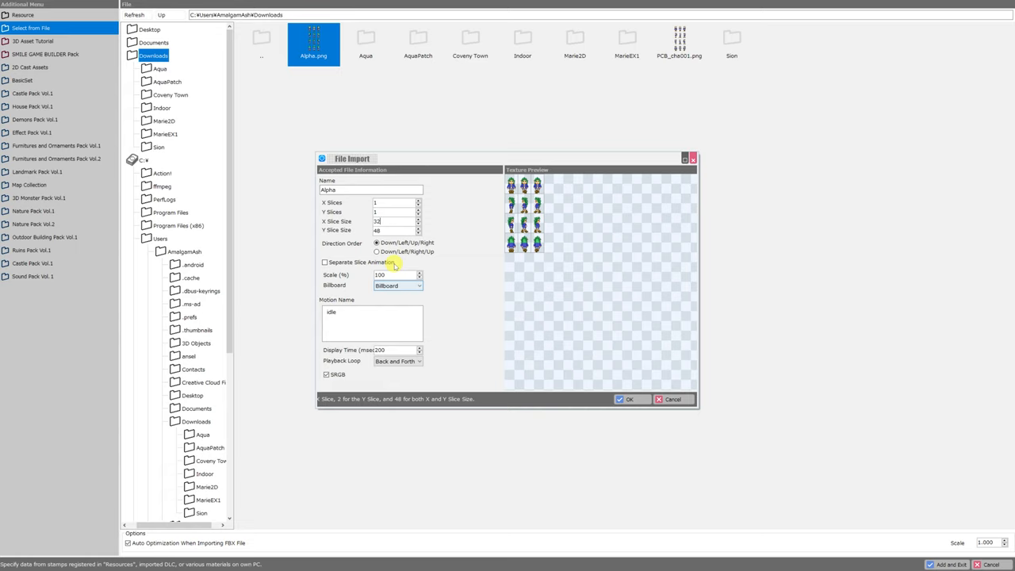
{"action": "mouse_move", "coordinate": [377, 247]}
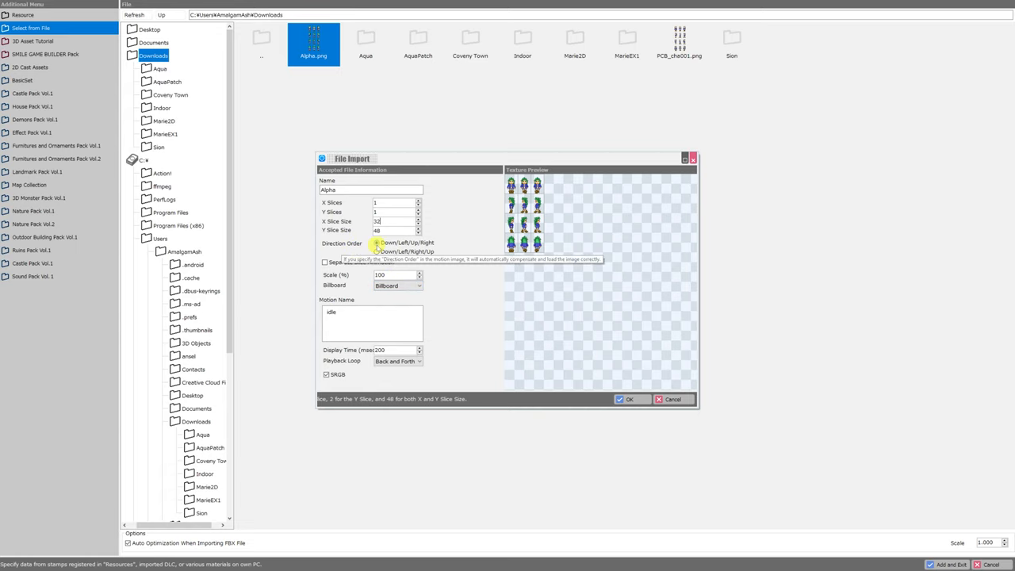
- Set the Alpha import's Direction Order to Down/Left/Right/Up
{"action": "left_click", "coordinate": [377, 243]}
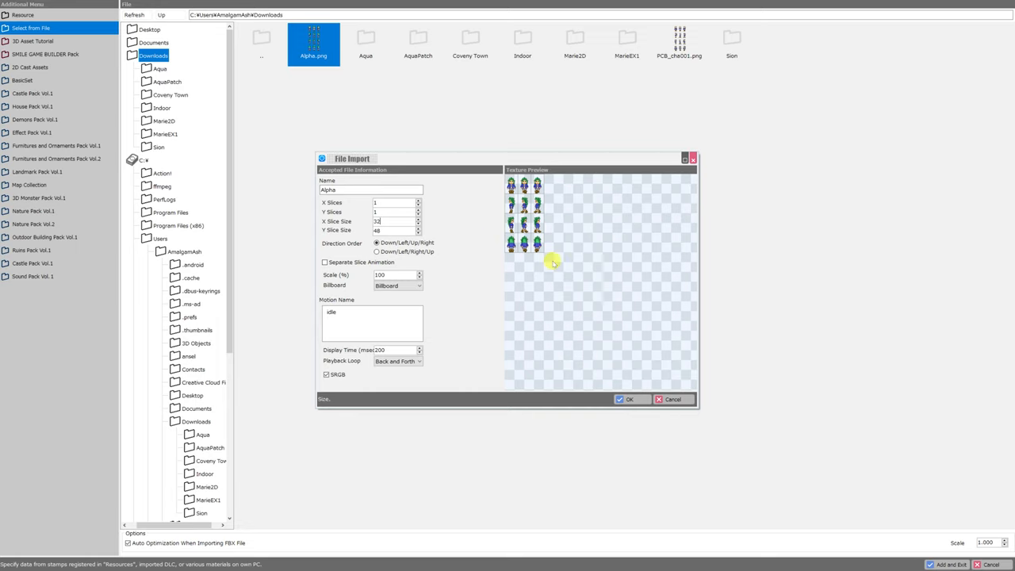
{"action": "mouse_move", "coordinate": [482, 219]}
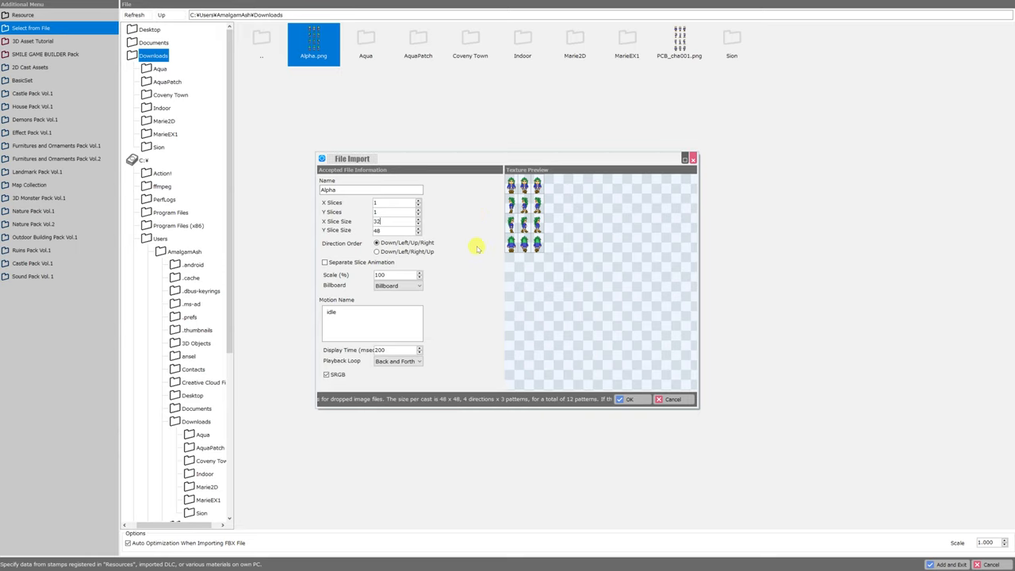
{"action": "mouse_move", "coordinate": [508, 184]}
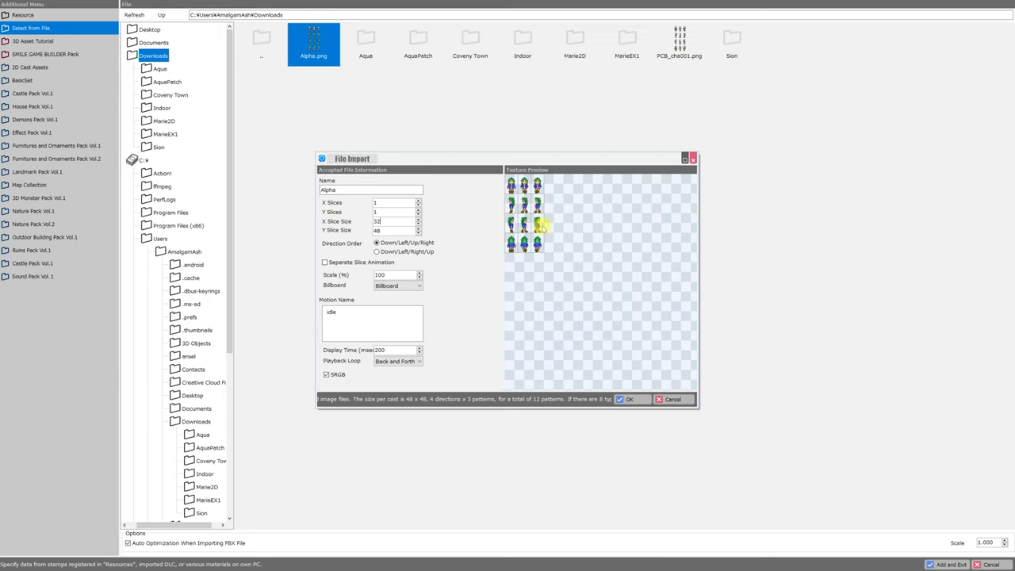
{"action": "mouse_move", "coordinate": [552, 248]}
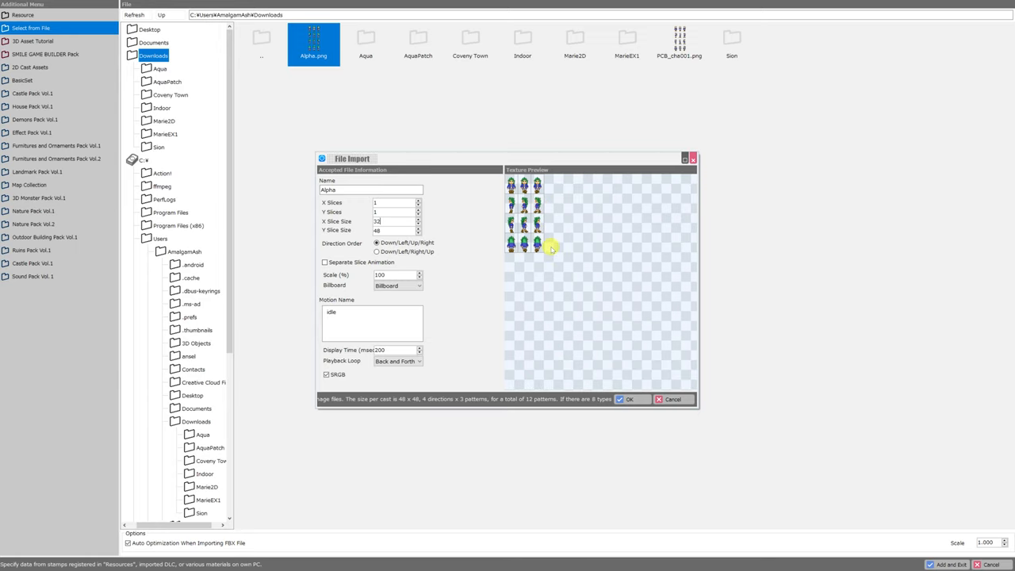
{"action": "left_click", "coordinate": [377, 250]}
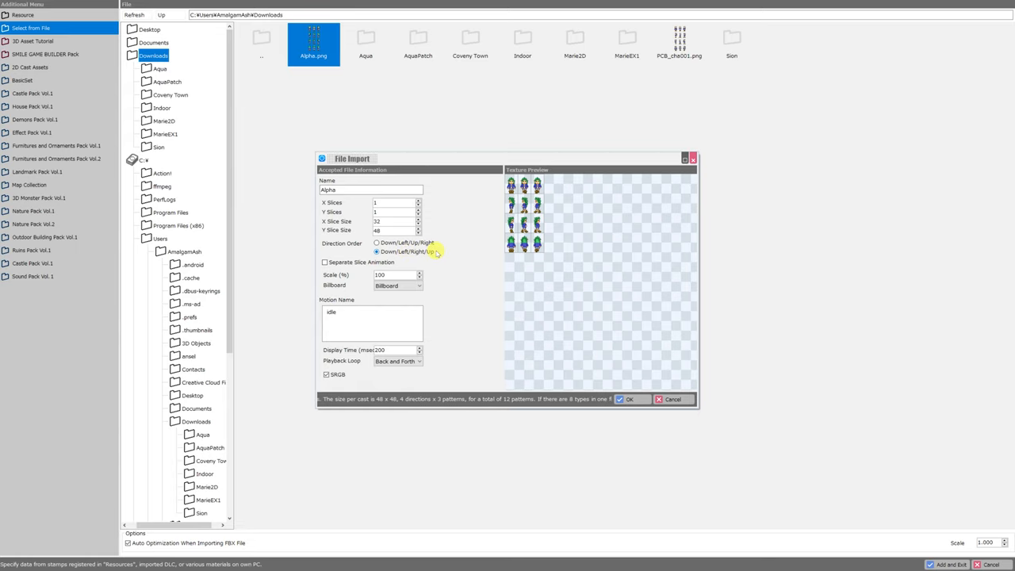
{"action": "left_click", "coordinate": [378, 251]}
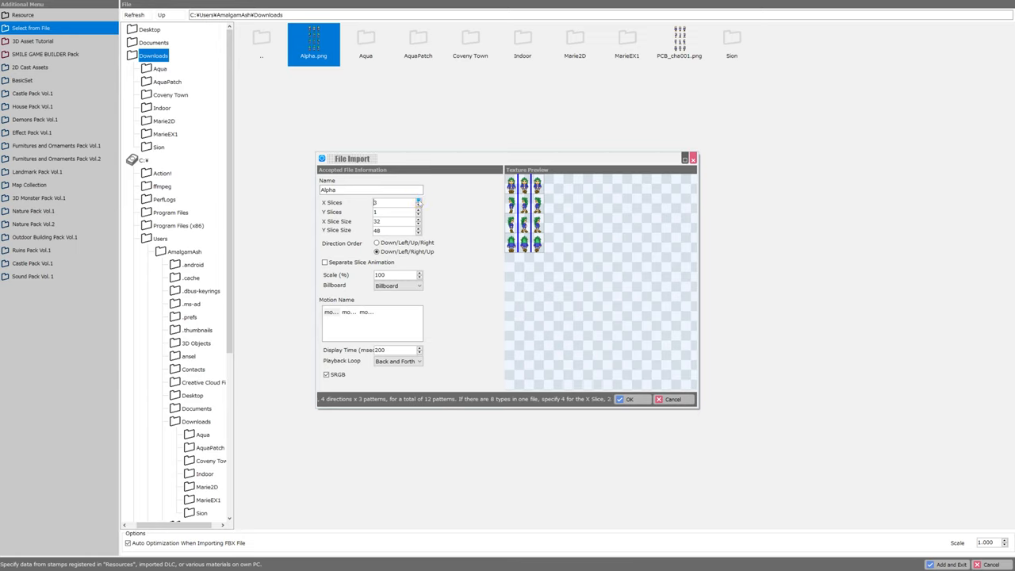
- Adjust the Alpha import's X Slices count to three so the Motion Name list updates
{"action": "left_click", "coordinate": [419, 200]}
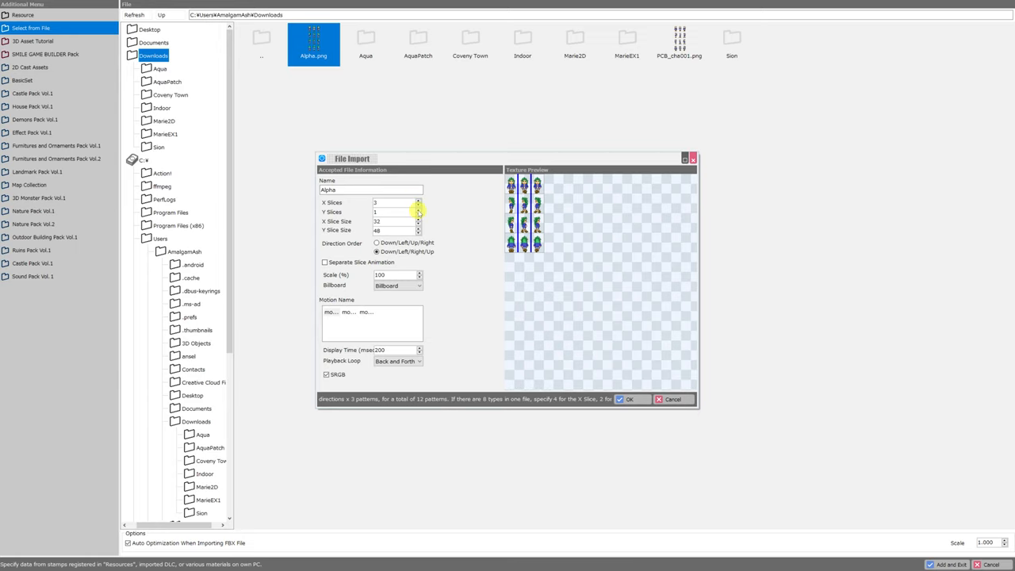
{"action": "left_click", "coordinate": [419, 209]}
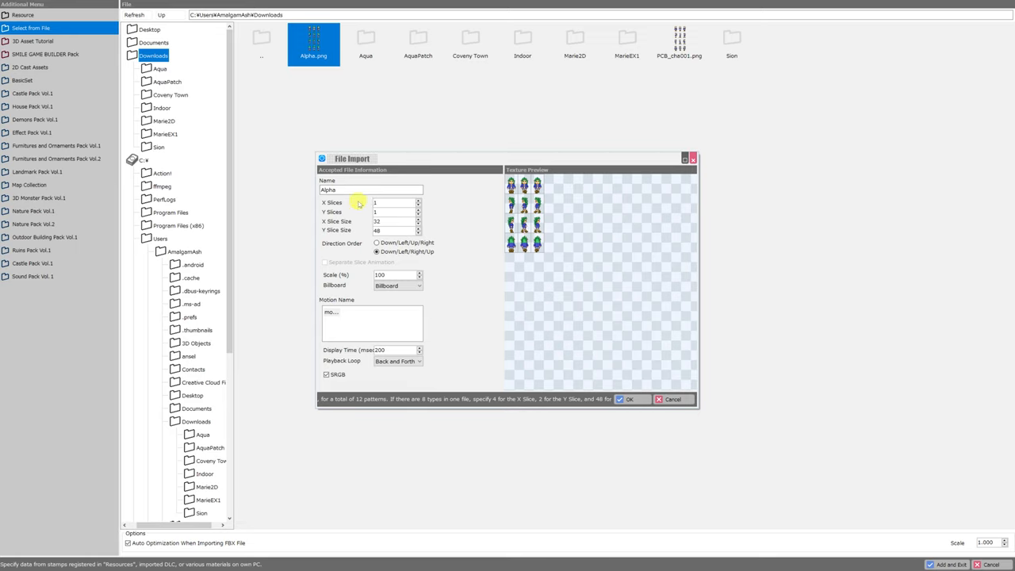
{"action": "left_click", "coordinate": [393, 203]}
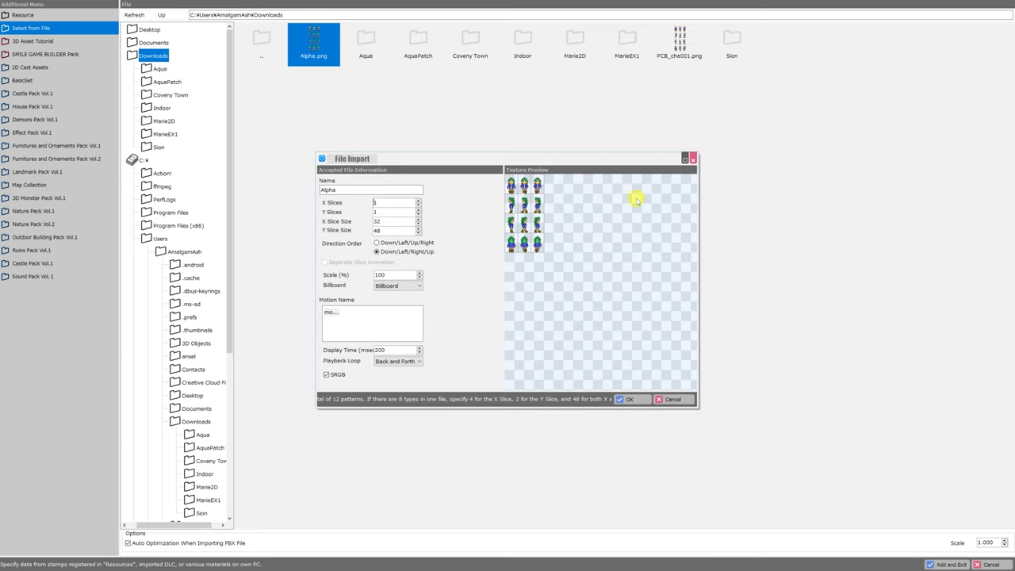
{"action": "mouse_move", "coordinate": [673, 279]}
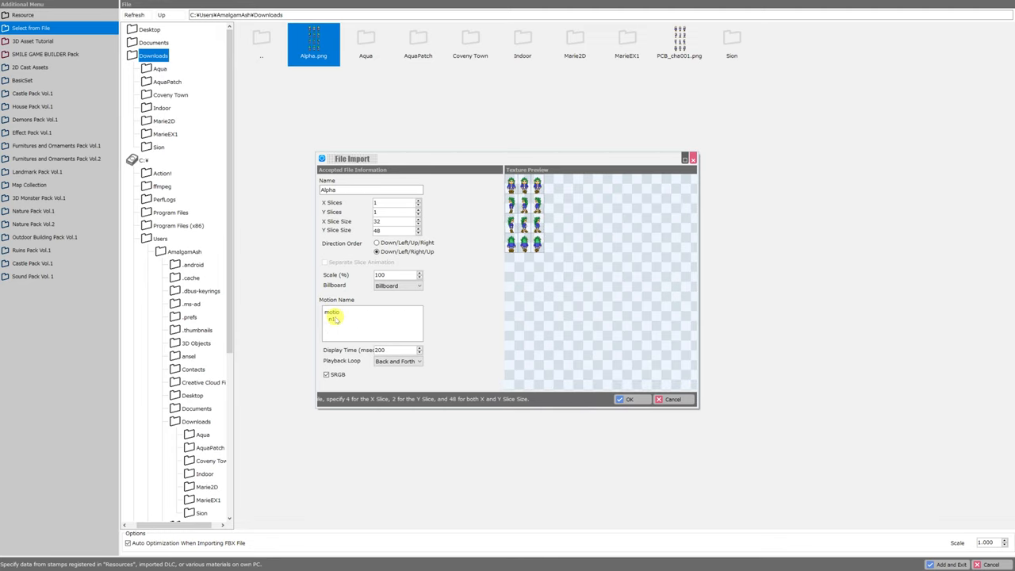
- Rename the imported motion to Walk
{"action": "double_click", "coordinate": [333, 314]}
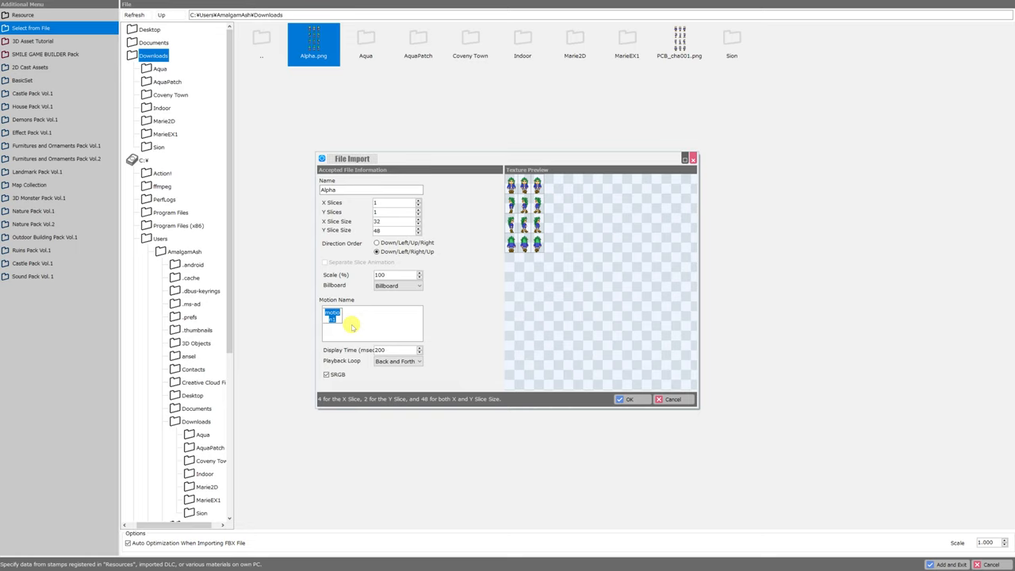
{"action": "type", "text": "Walk"}
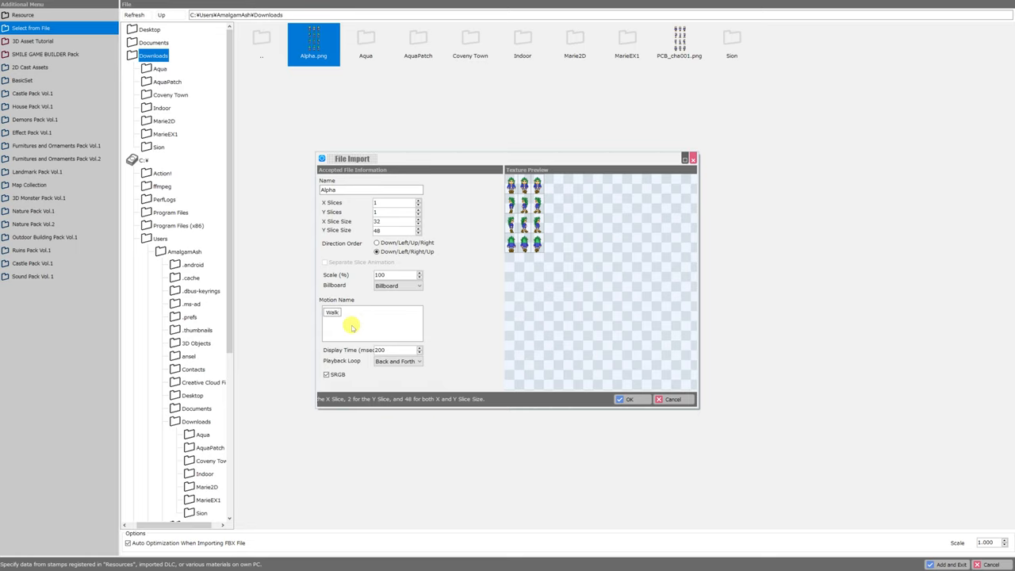
{"action": "double_click", "coordinate": [333, 311]}
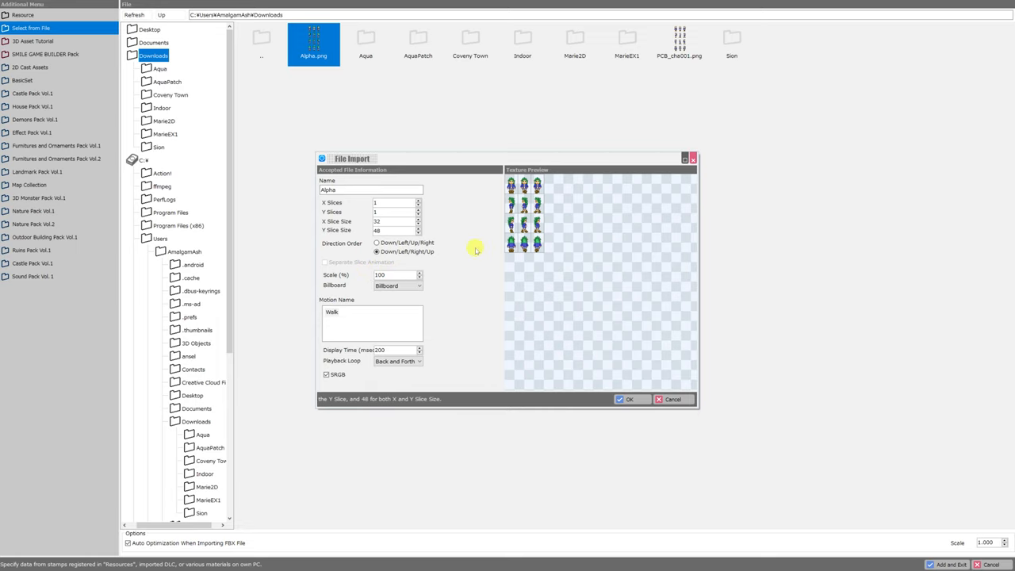
{"action": "mouse_move", "coordinate": [494, 254]}
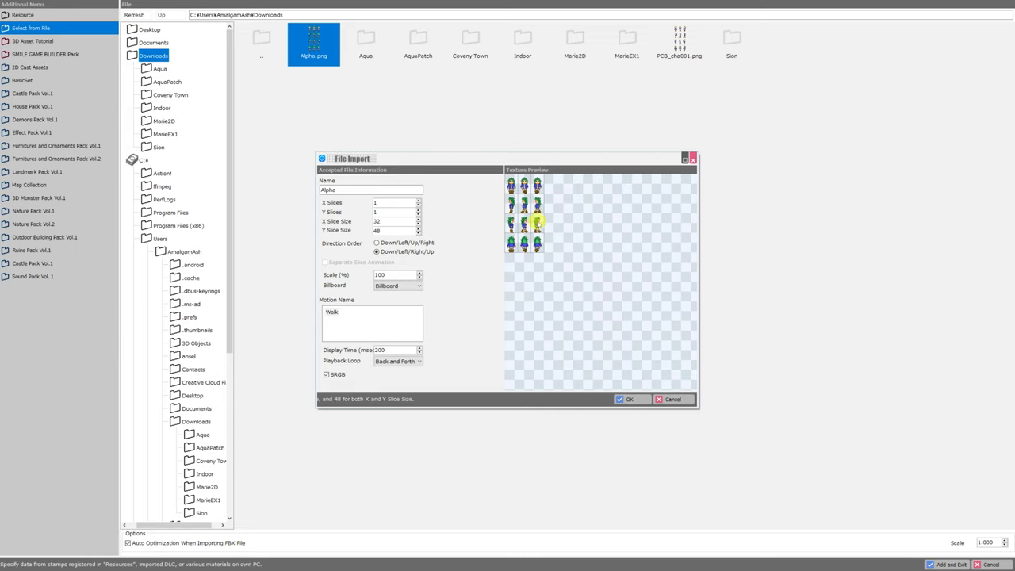
- Set display to Billboard, confirm Back and Forth playback loop, and accept the import
{"action": "left_click", "coordinate": [419, 285]}
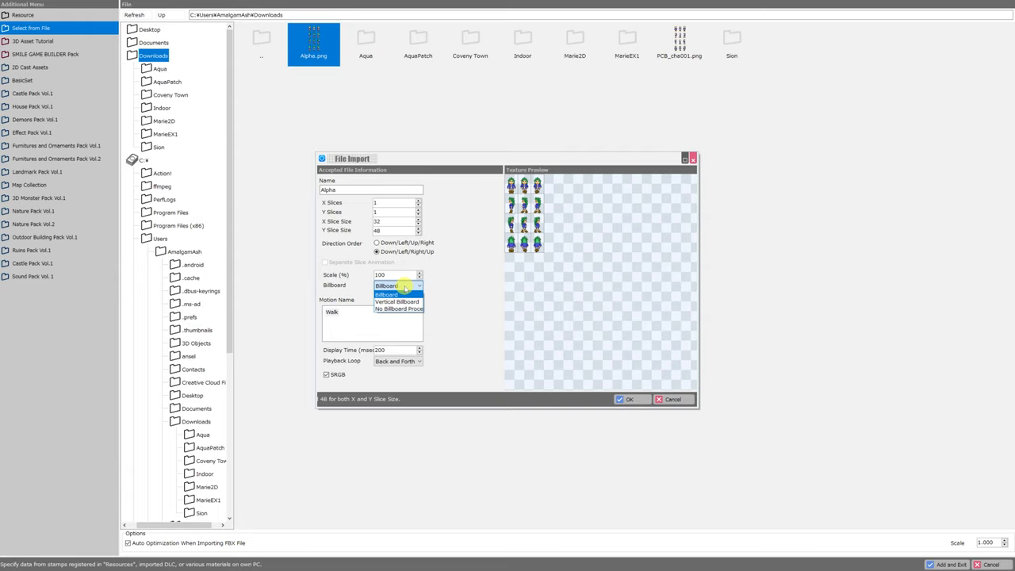
{"action": "left_click", "coordinate": [397, 293]}
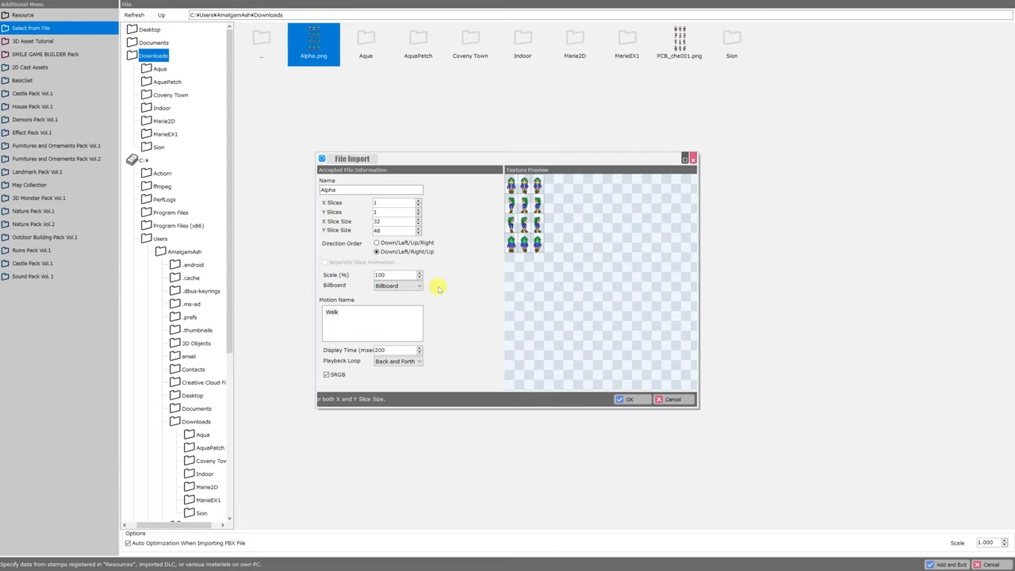
{"action": "mouse_move", "coordinate": [365, 351]}
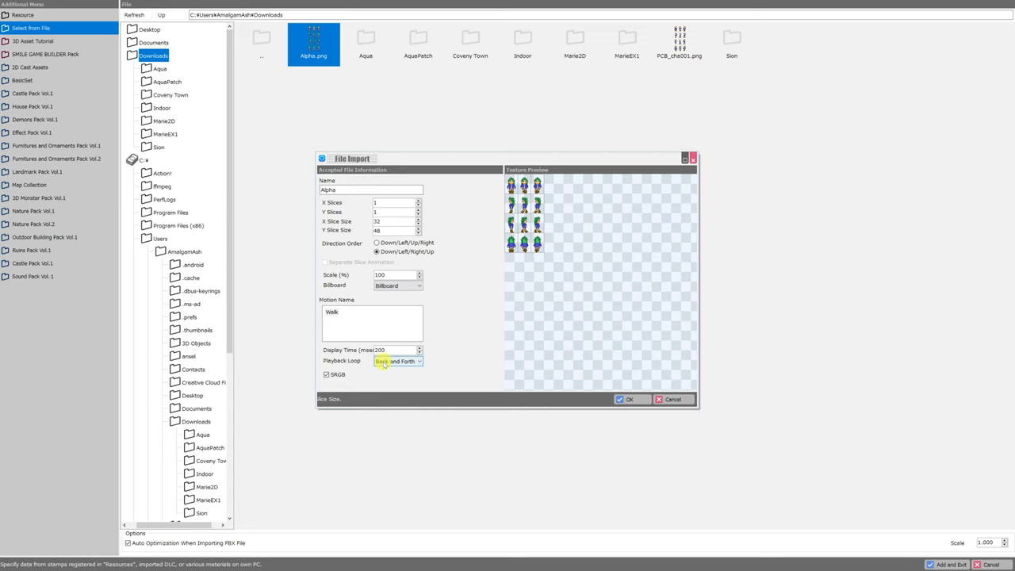
{"action": "left_click", "coordinate": [398, 362]}
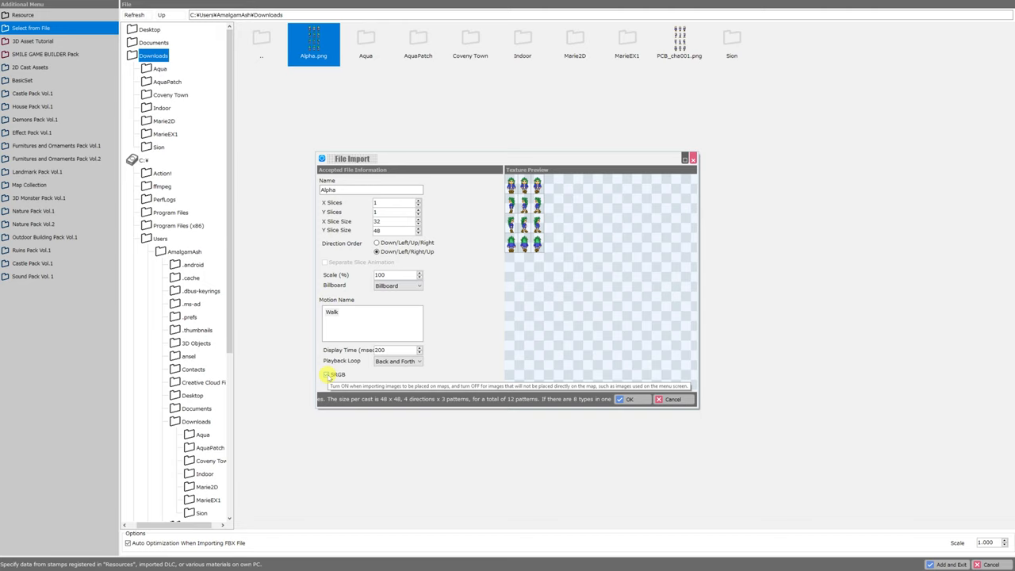
{"action": "left_click", "coordinate": [625, 400]}
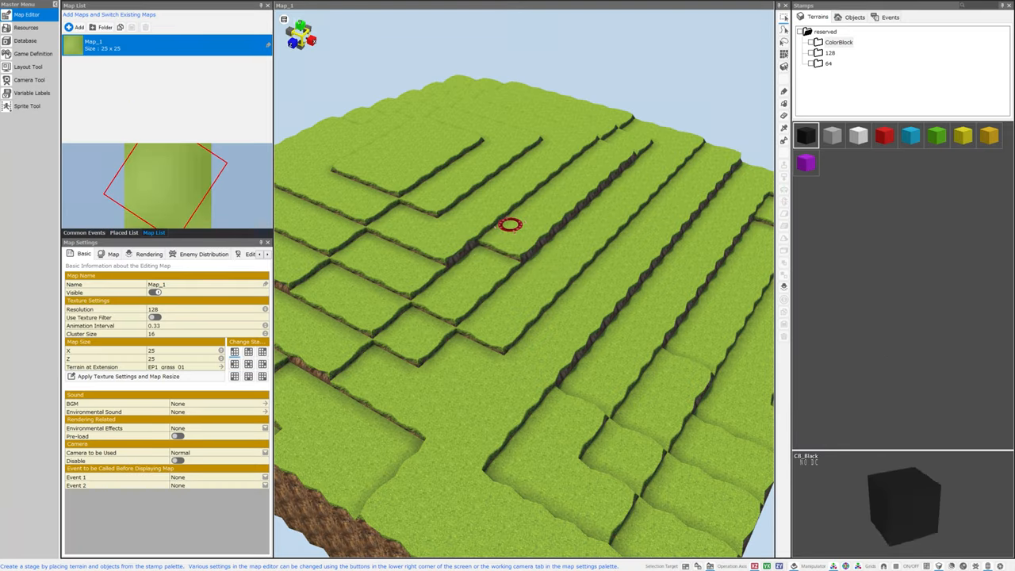
{"action": "mouse_move", "coordinate": [25, 29]}
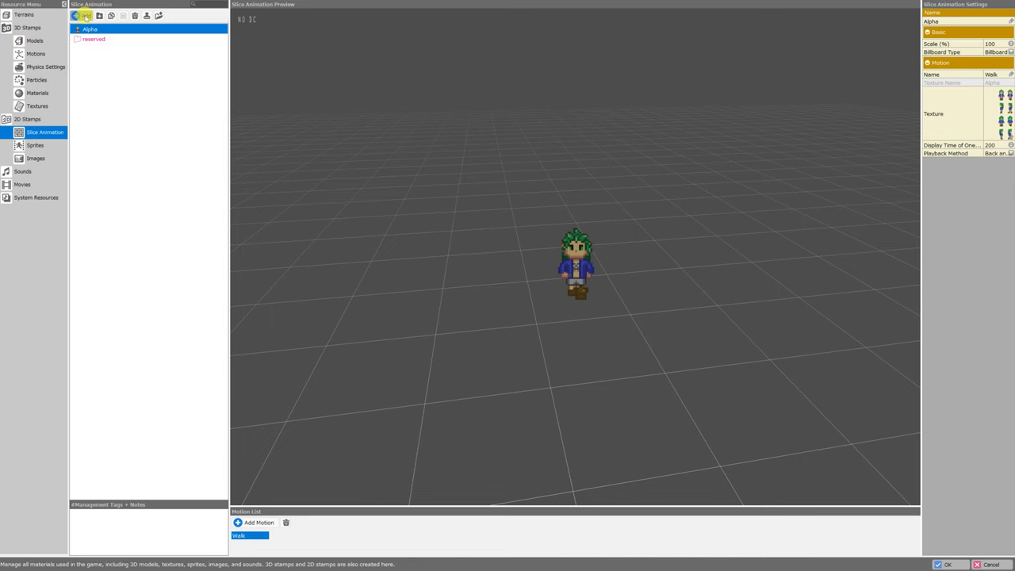
- Import Alpha.png from file again as a second slice animation with the same settings
{"action": "left_click", "coordinate": [86, 16]}
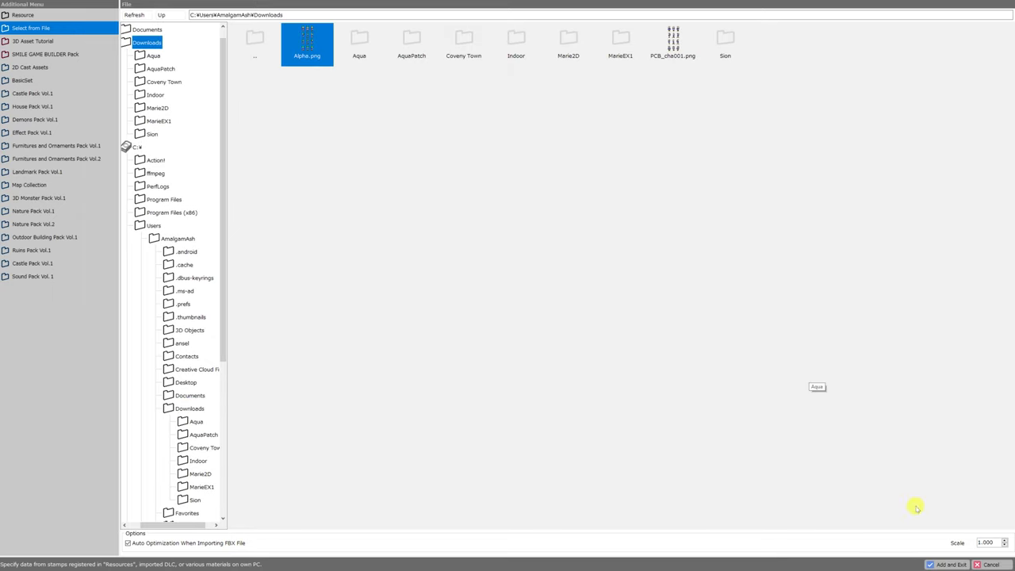
{"action": "double_click", "coordinate": [308, 38]}
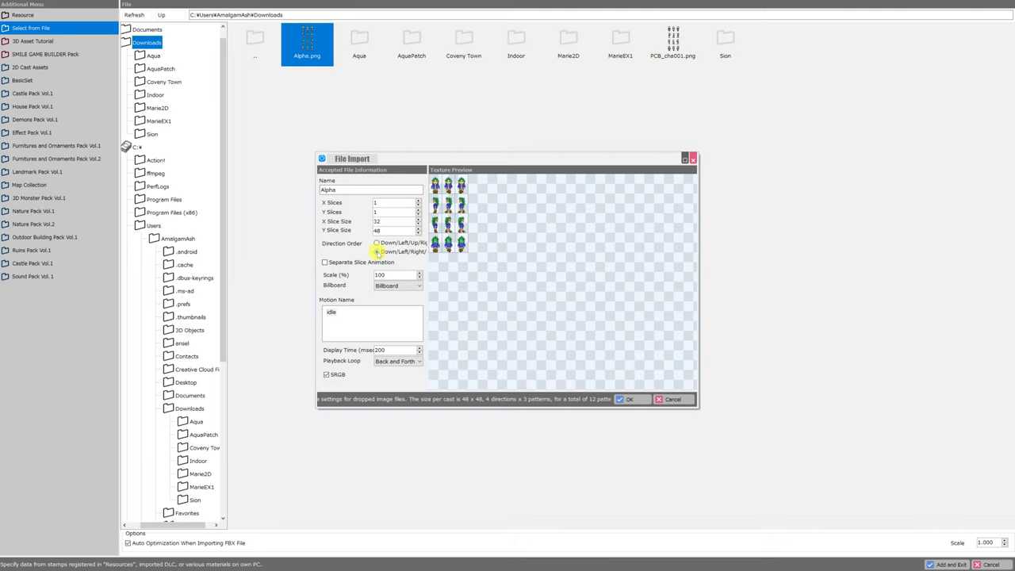
{"action": "left_click", "coordinate": [626, 400]}
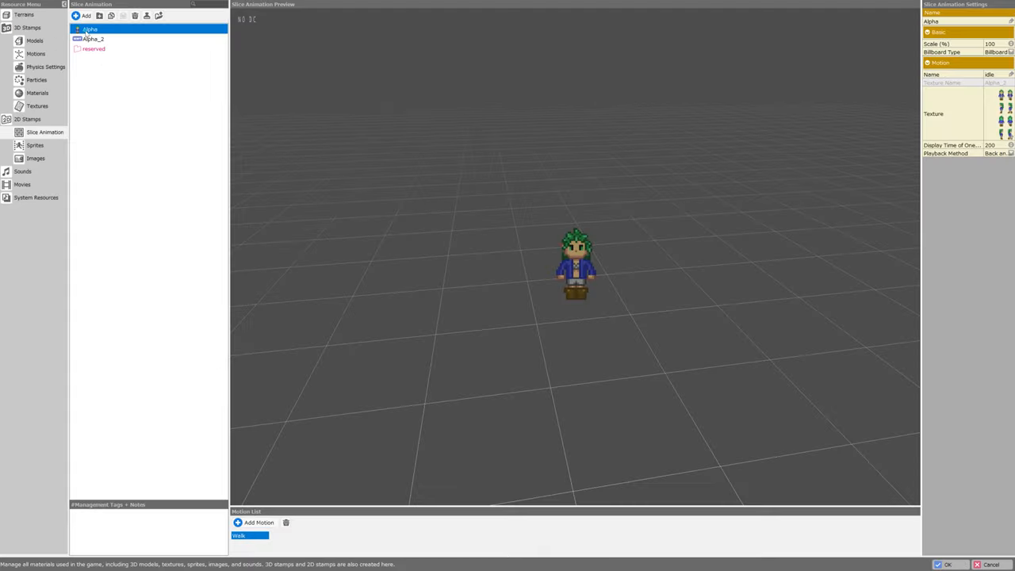
{"action": "left_click", "coordinate": [92, 39]}
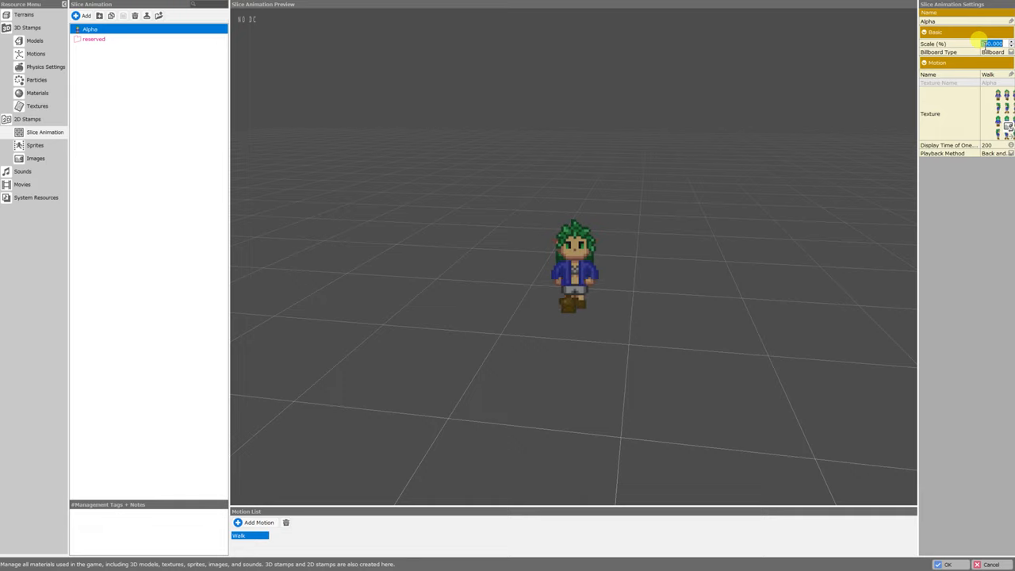
- Remove the duplicate and review Alpha's Scale and per-frame Display Time (500) in its settings
{"action": "type", "text": "500"}
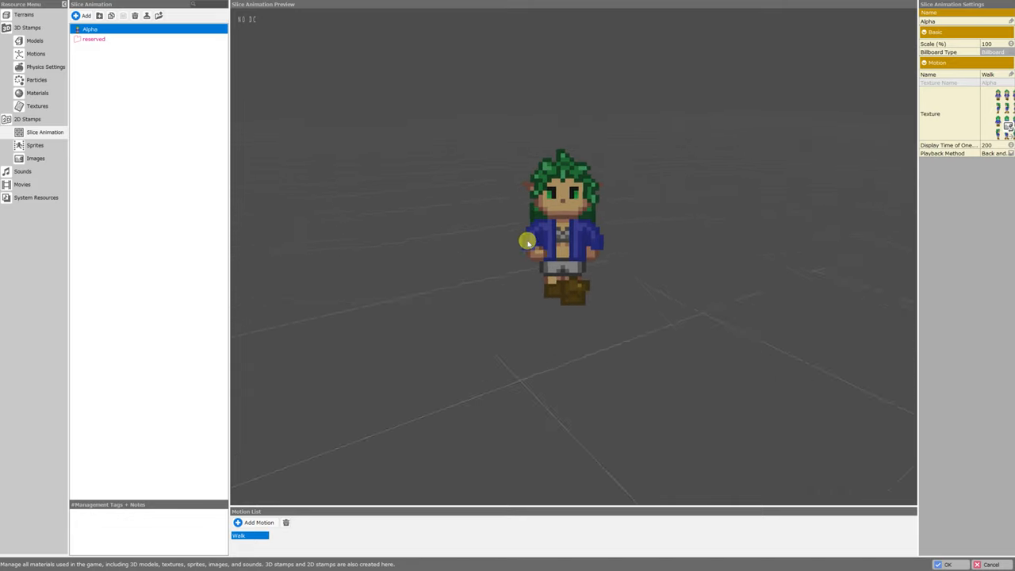
{"action": "left_click", "coordinate": [996, 51]}
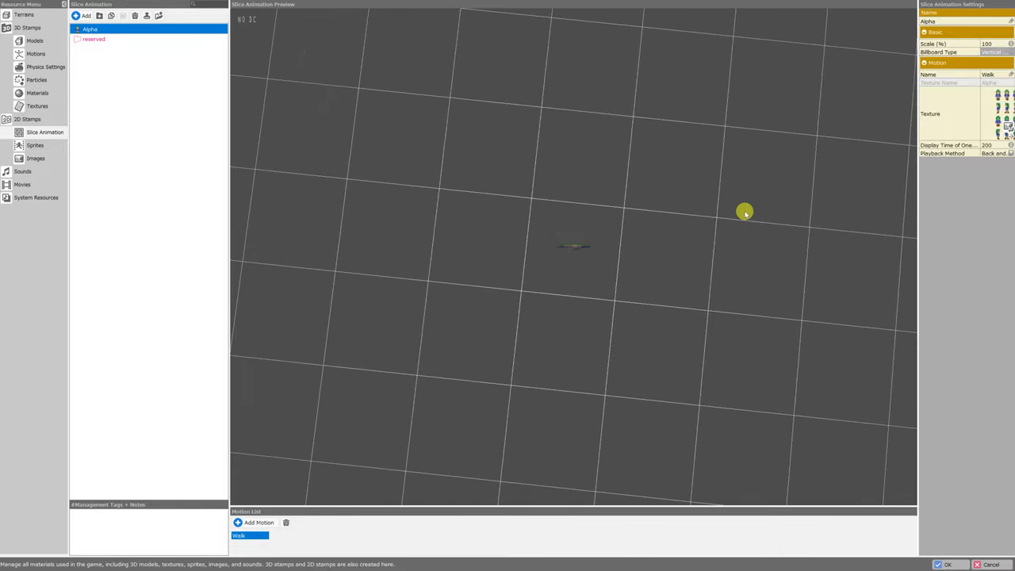
{"action": "left_click", "coordinate": [998, 51]}
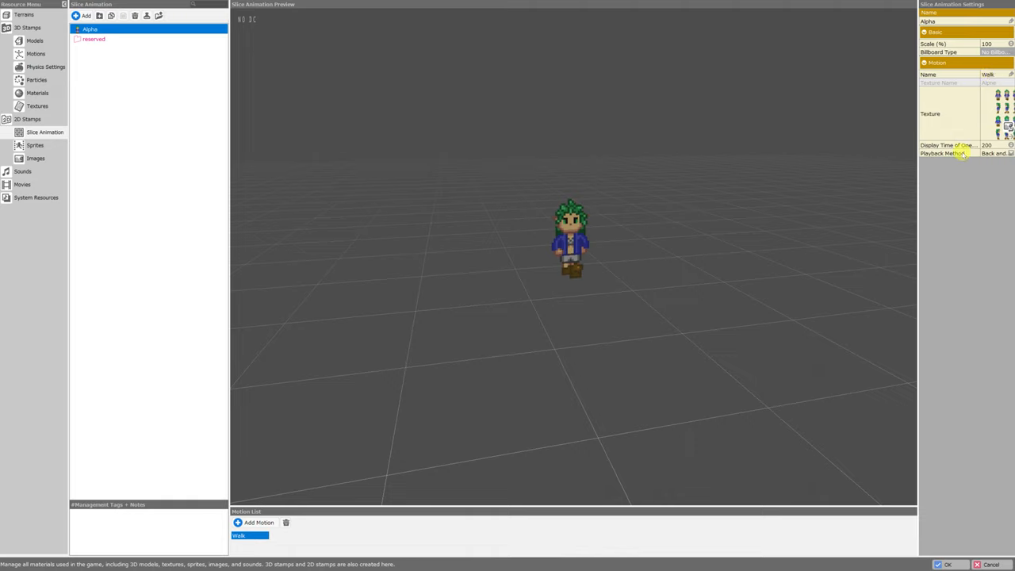
{"action": "left_click", "coordinate": [987, 146]}
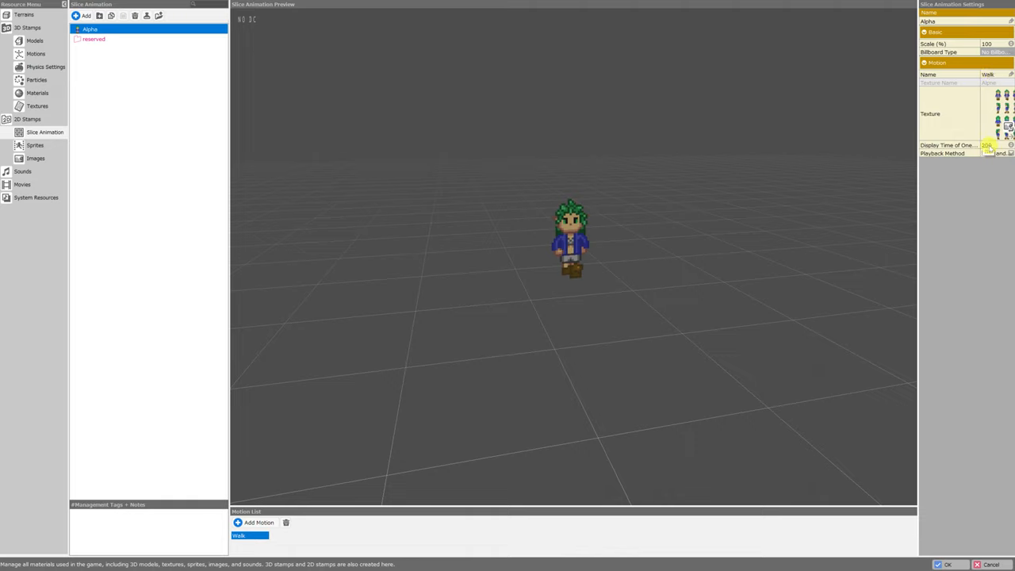
{"action": "left_click", "coordinate": [997, 153]}
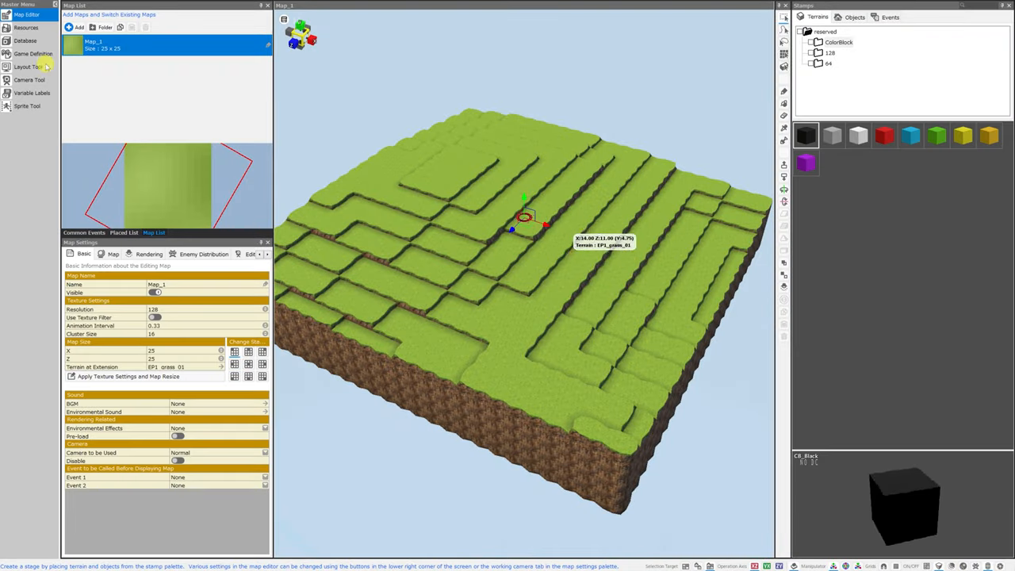
- Place the Alpha slice animation on a map tile via Database Resource, adding it as cast and stamp
{"action": "right_click", "coordinate": [524, 184]}
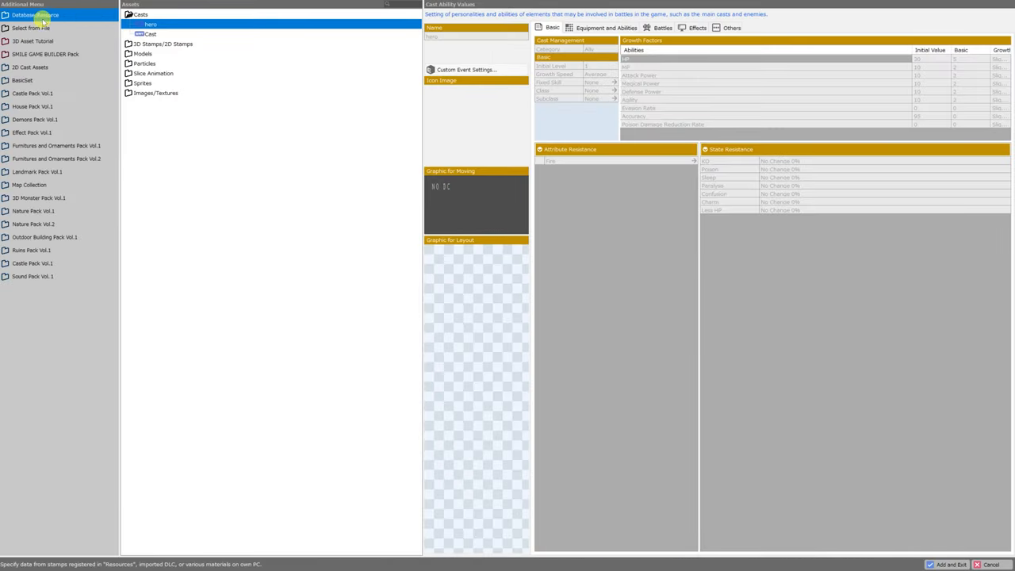
{"action": "left_click", "coordinate": [154, 73]}
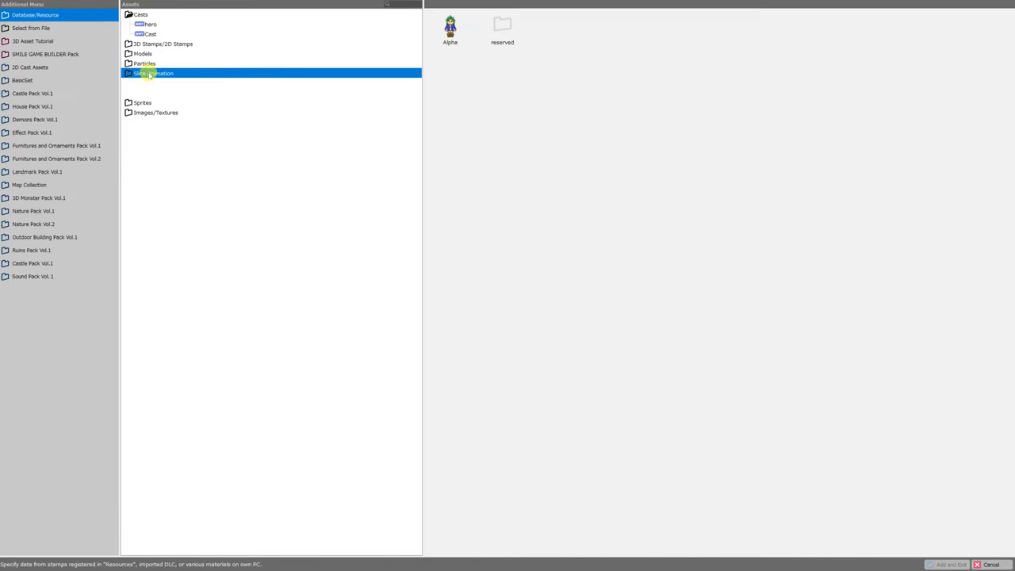
{"action": "double_click", "coordinate": [154, 73]}
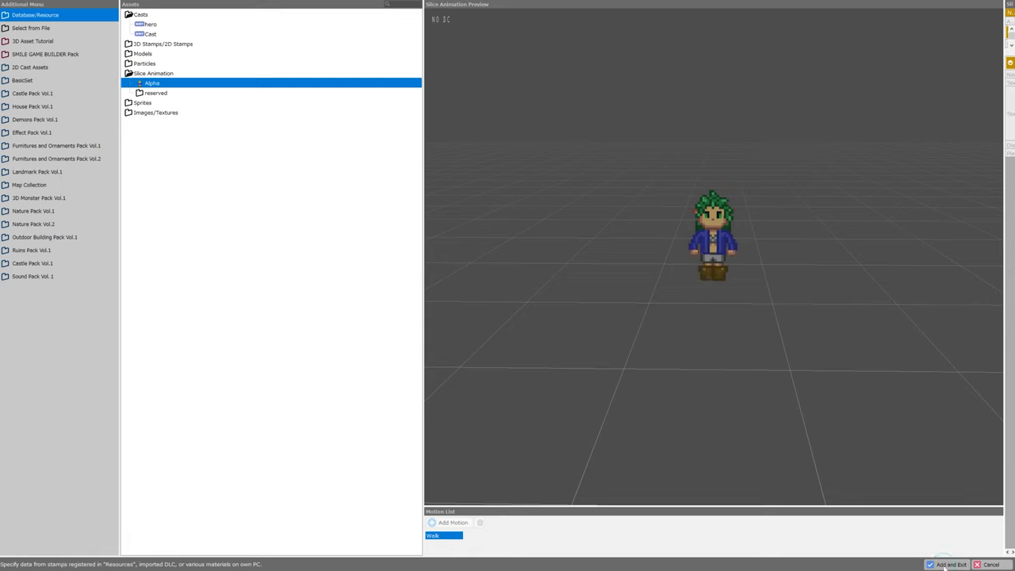
{"action": "left_click", "coordinate": [949, 564]}
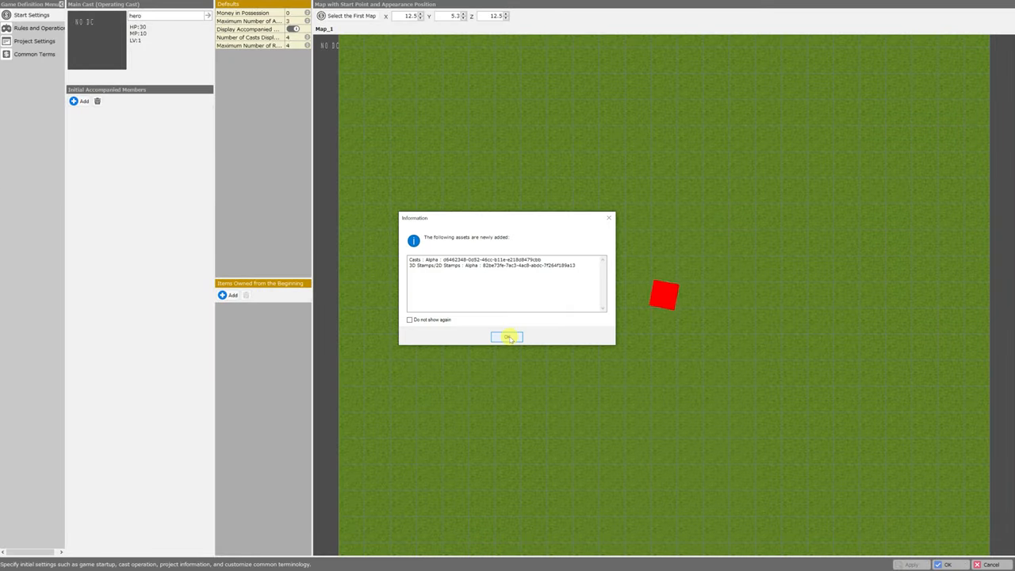
- Dismiss the new-assets notice with 'Do not show again' ticked
{"action": "left_click", "coordinate": [409, 320]}
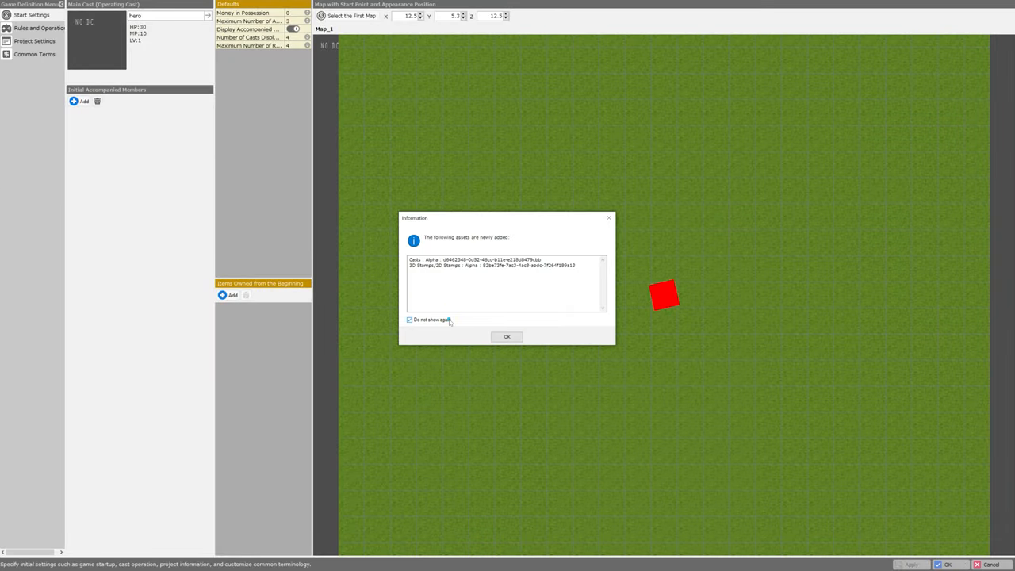
{"action": "left_click", "coordinate": [508, 337]}
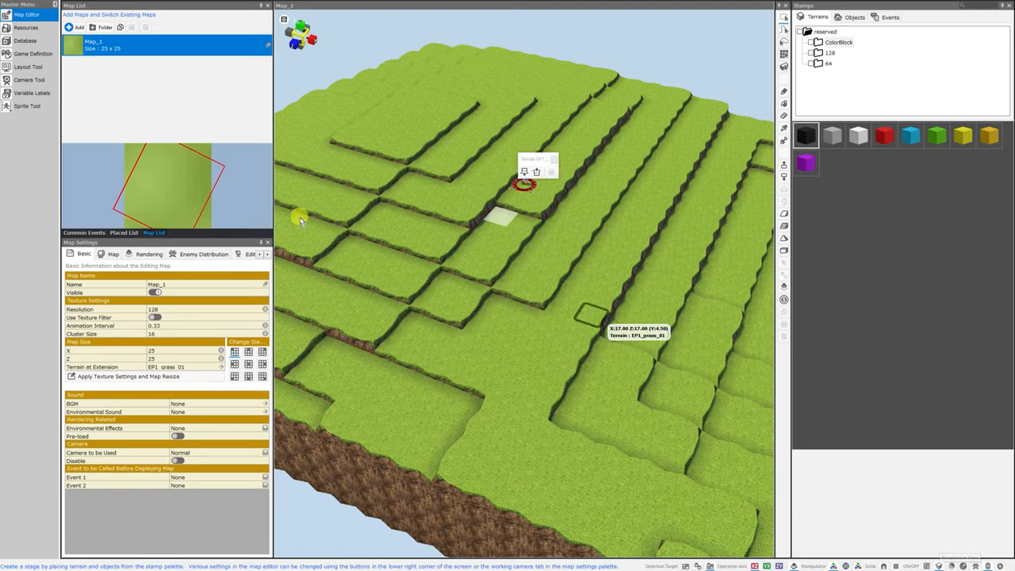